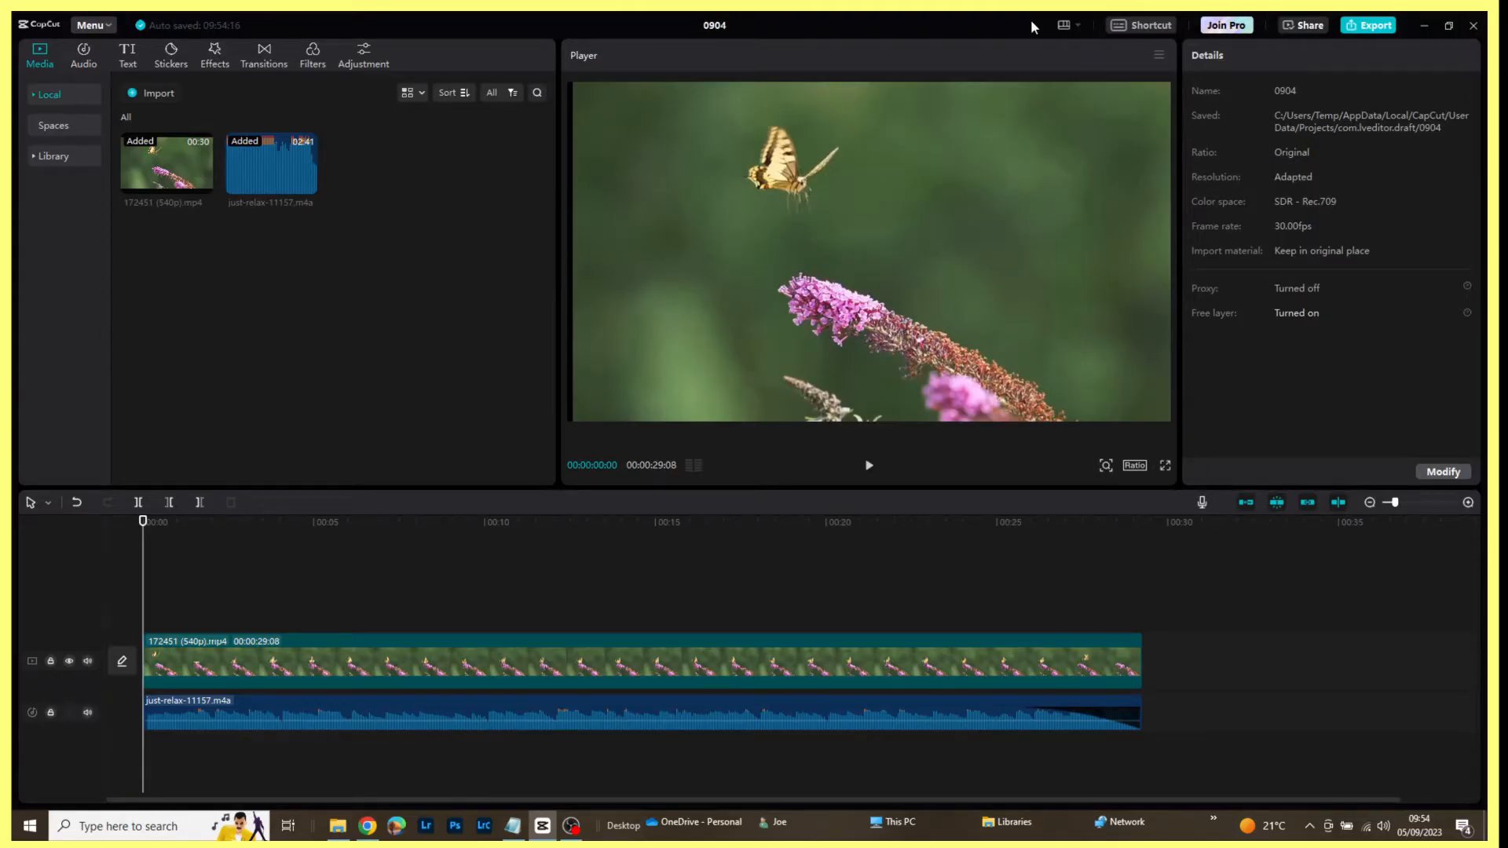
- Check the background music, then select the whole butterfly paragraph in Notepad and hide the notes
{"action": "left_click", "coordinate": [639, 711]}
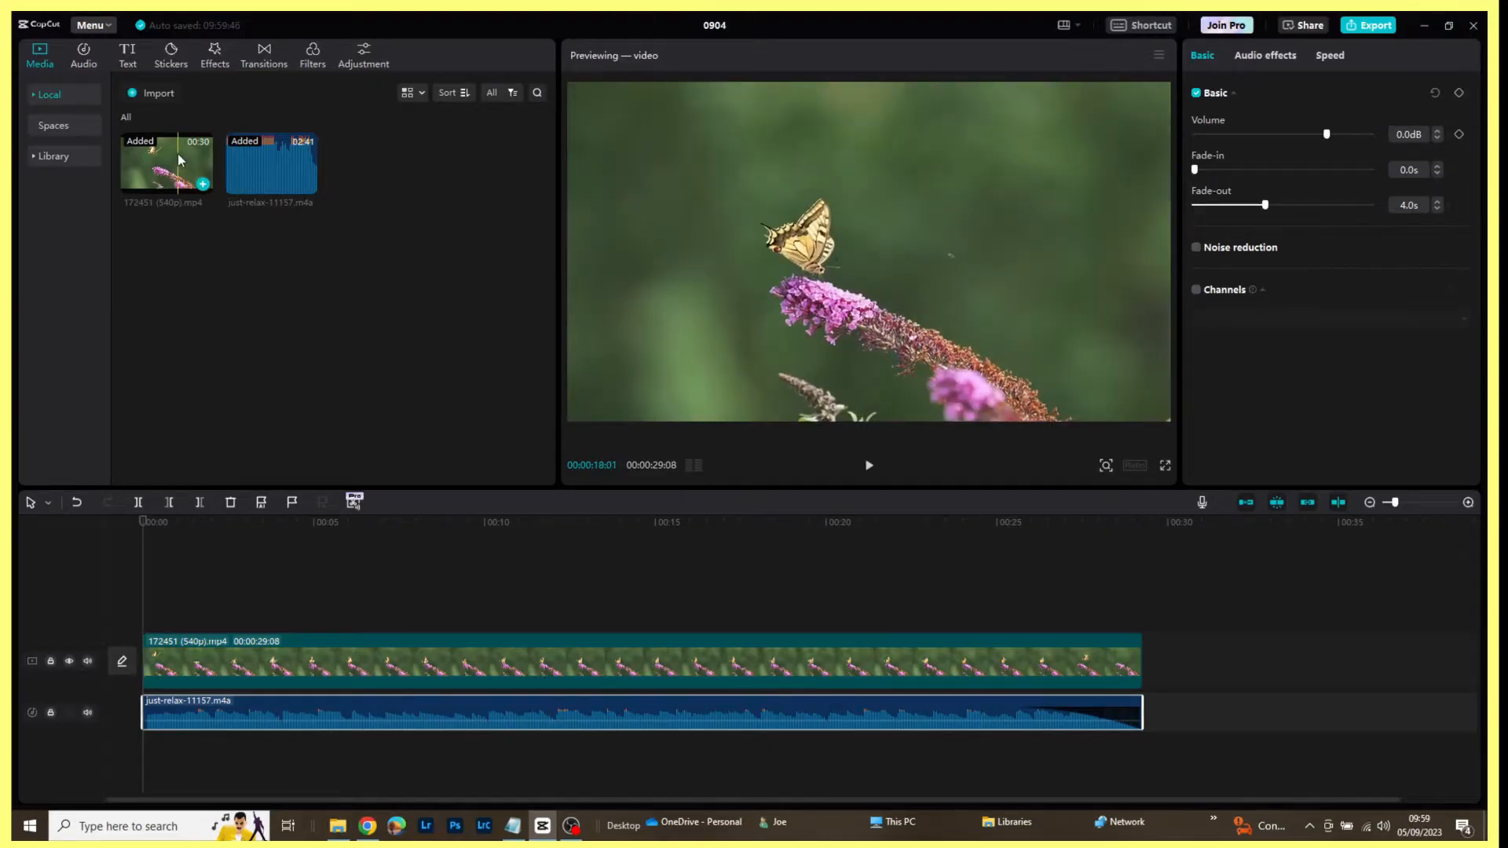
{"action": "left_click", "coordinate": [272, 163]}
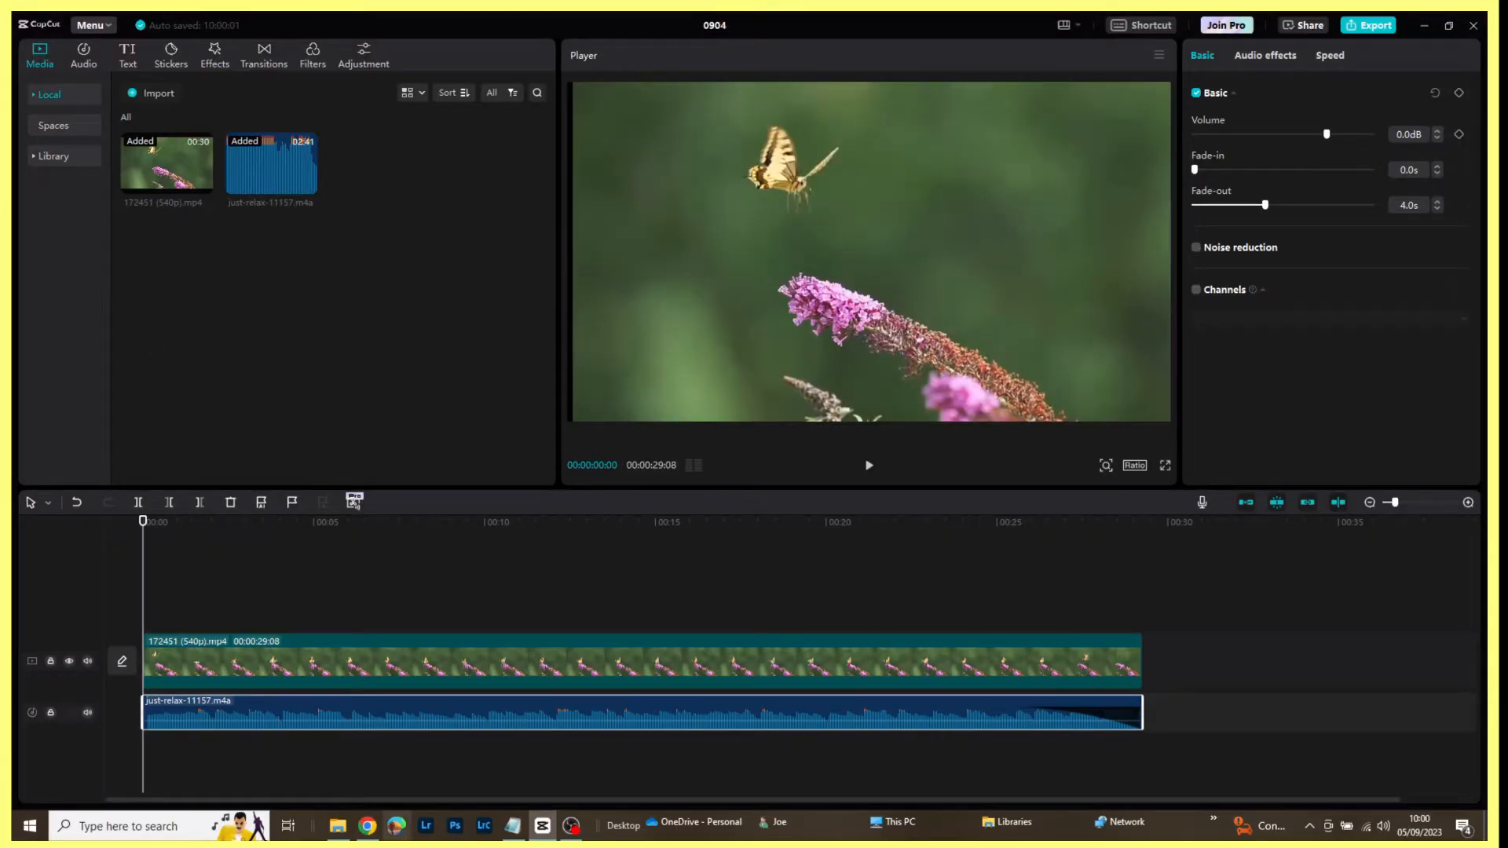
{"action": "left_click", "coordinate": [512, 824]}
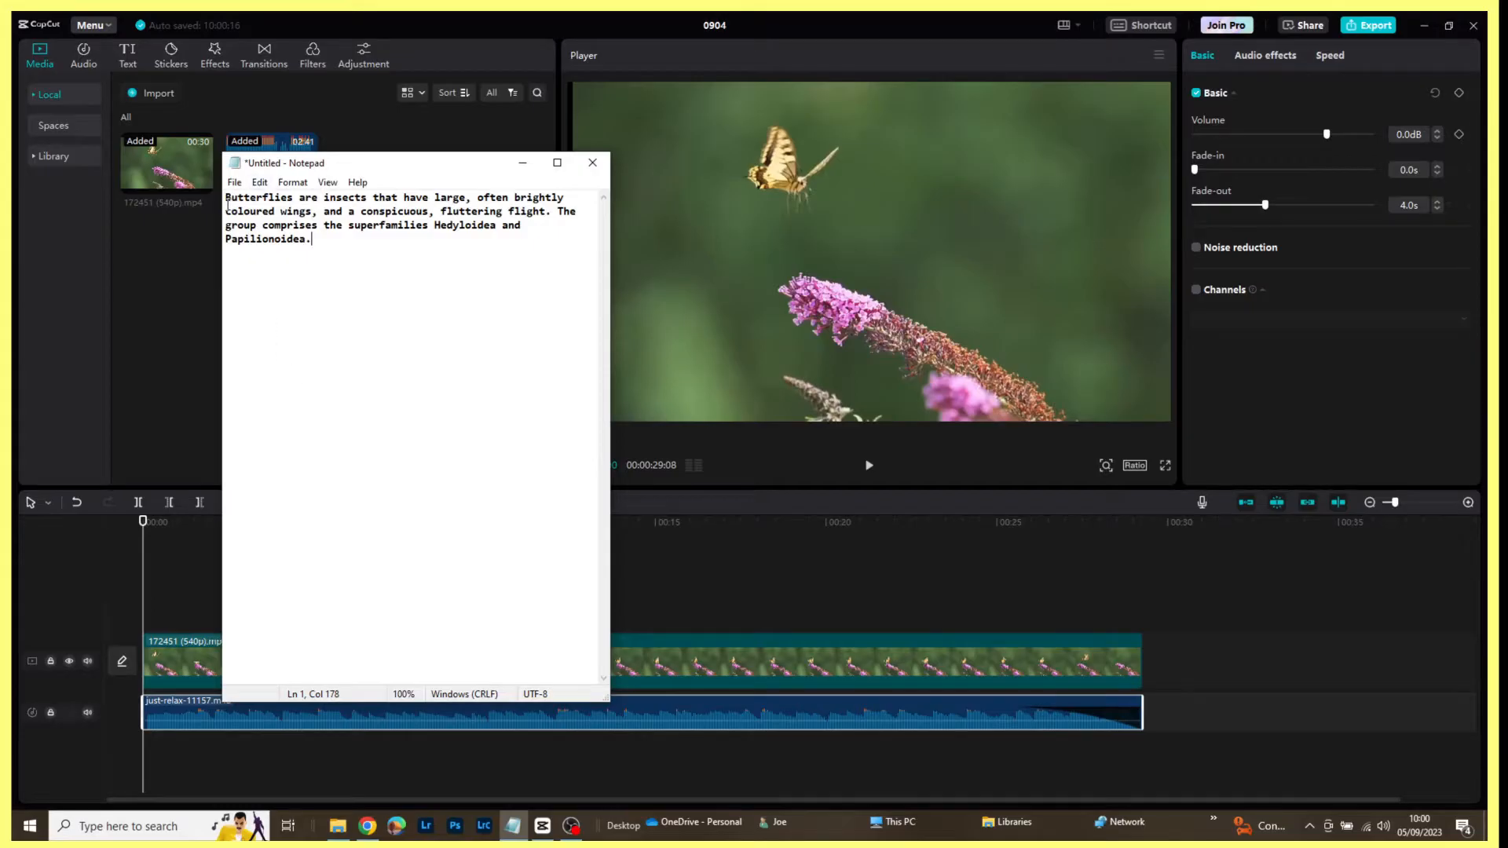
{"action": "key", "text": "ctrl+a"}
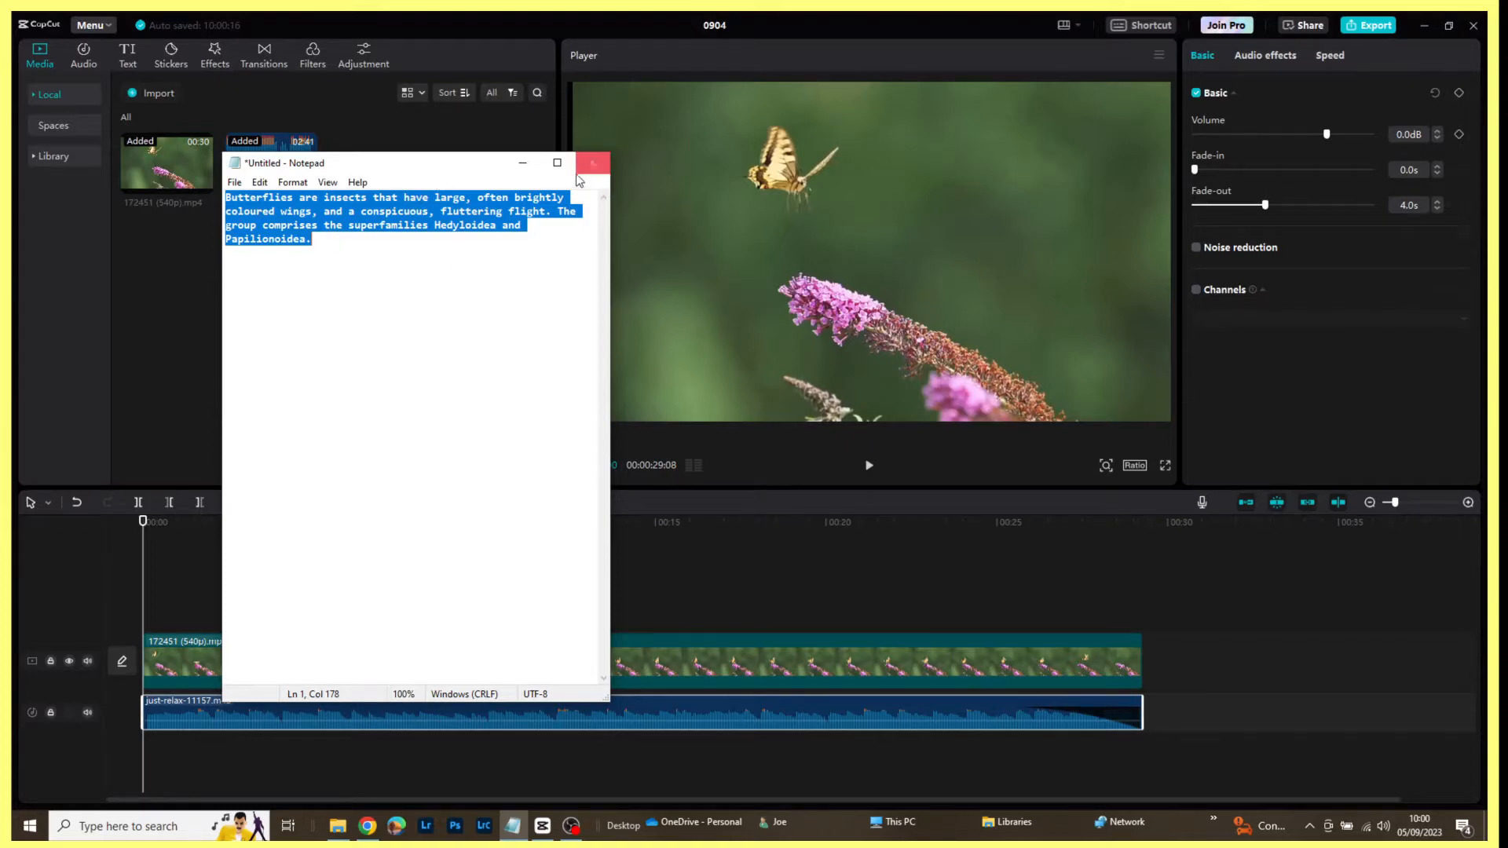
{"action": "left_click", "coordinate": [594, 161]}
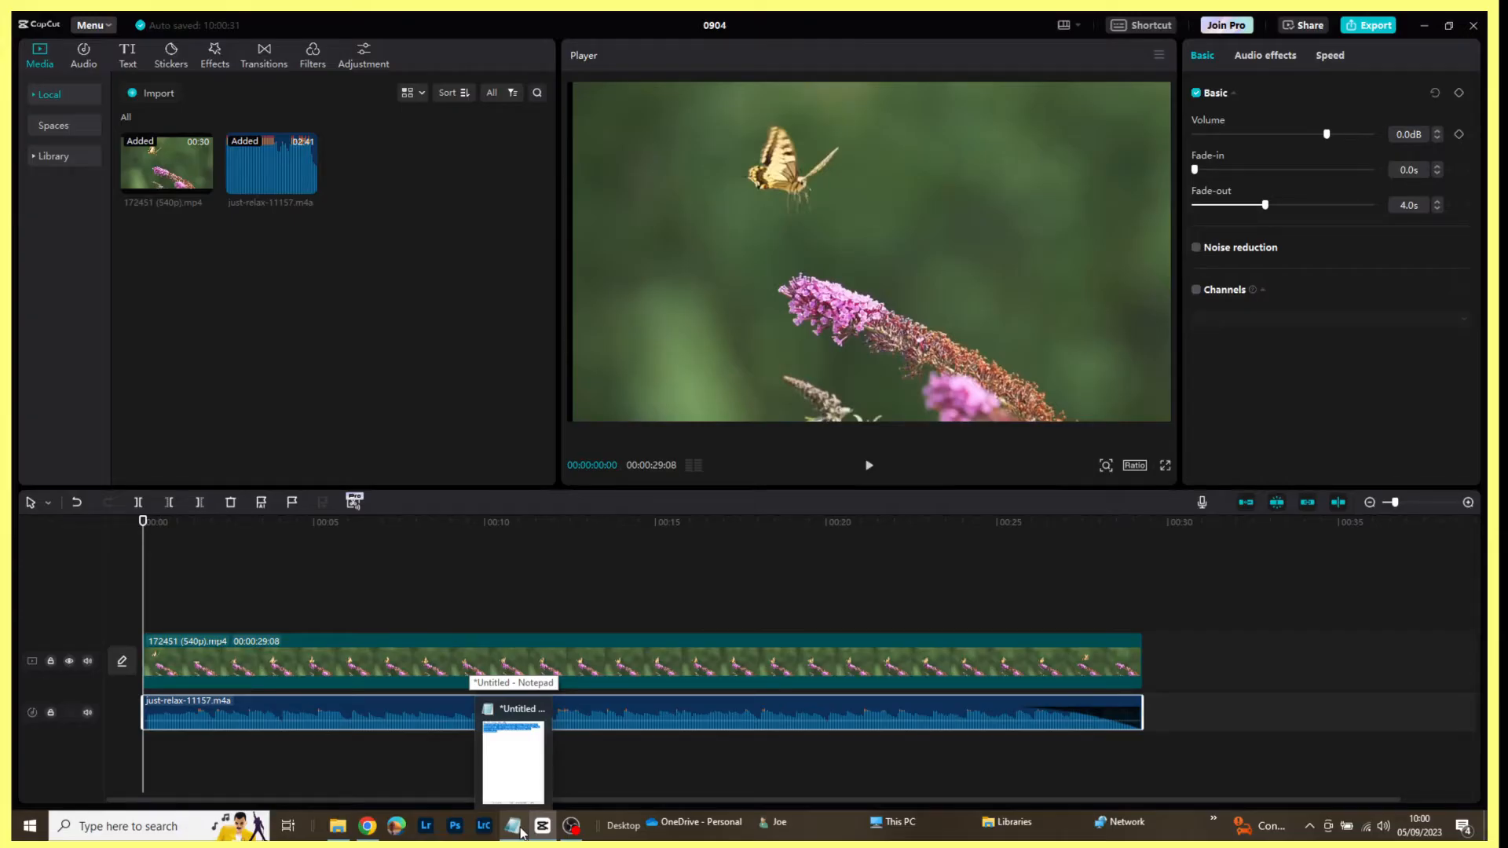
{"action": "mouse_move", "coordinate": [1061, 32]}
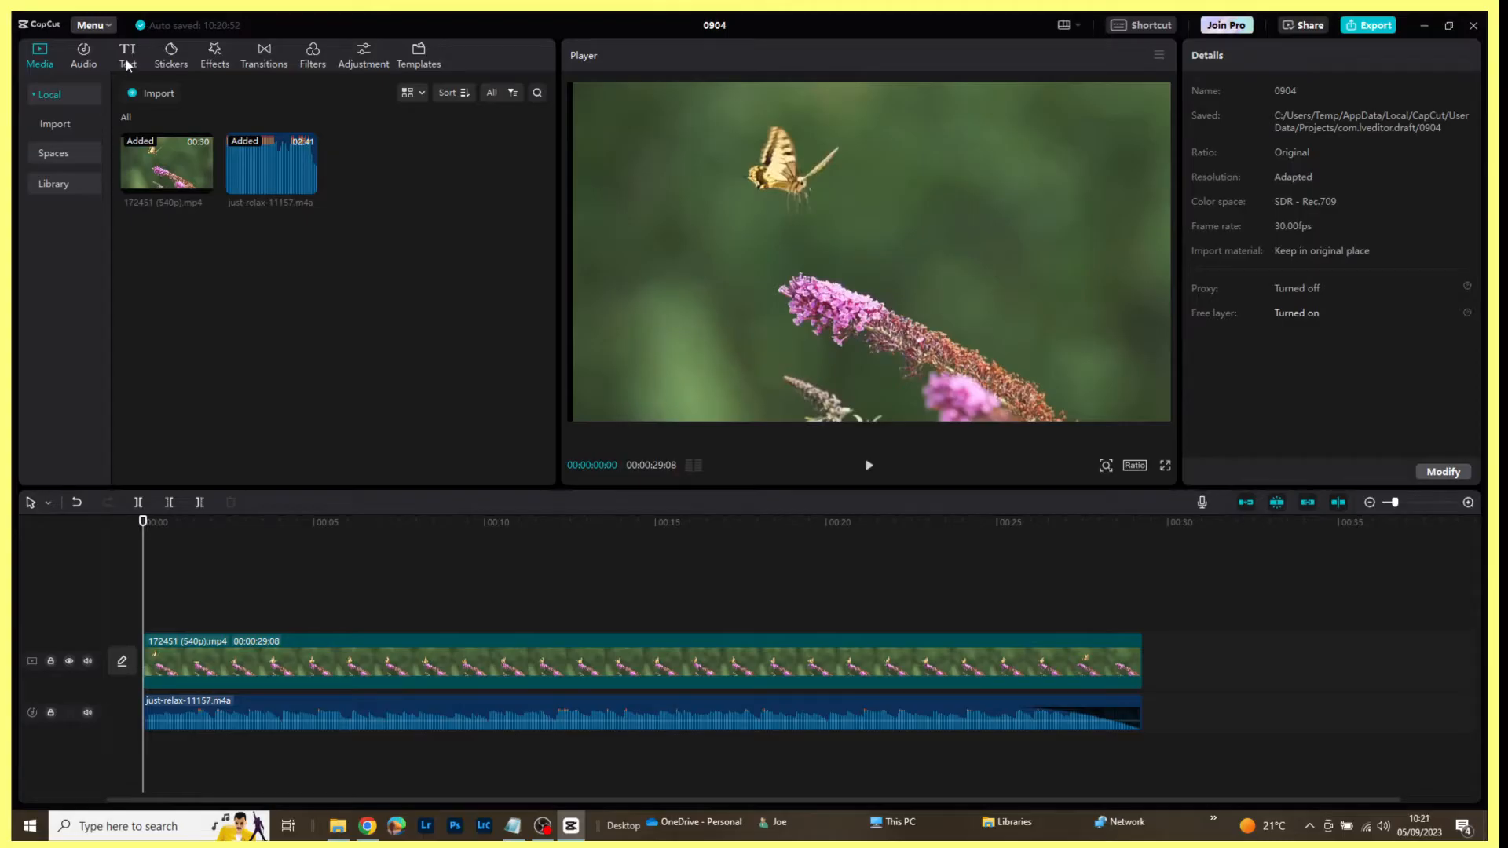
- Add a Default text clip at the start of the timeline above the butterfly video
{"action": "left_click", "coordinate": [126, 55]}
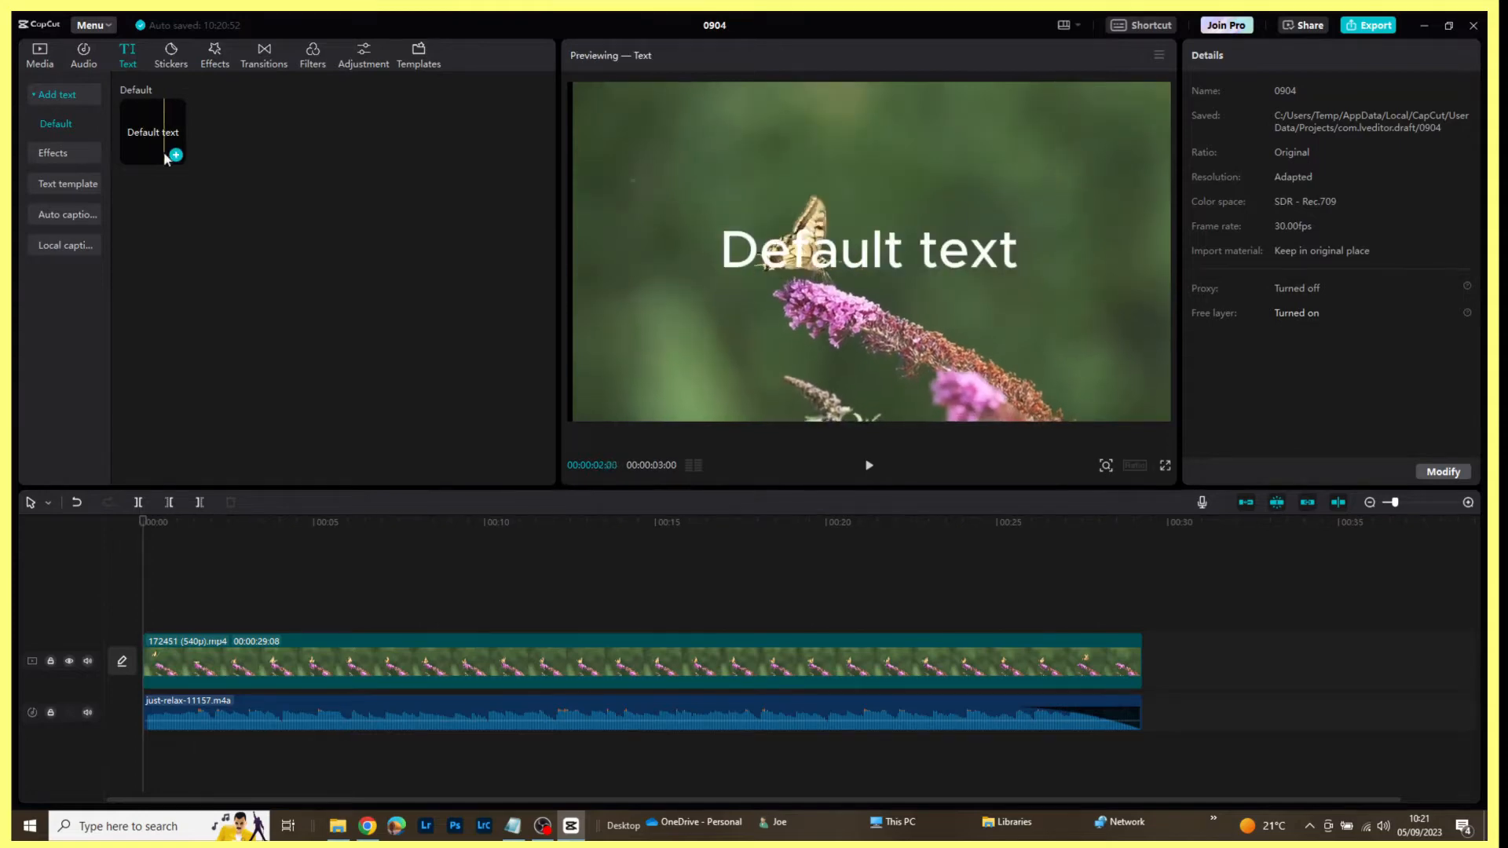
{"action": "mouse_move", "coordinate": [175, 156]}
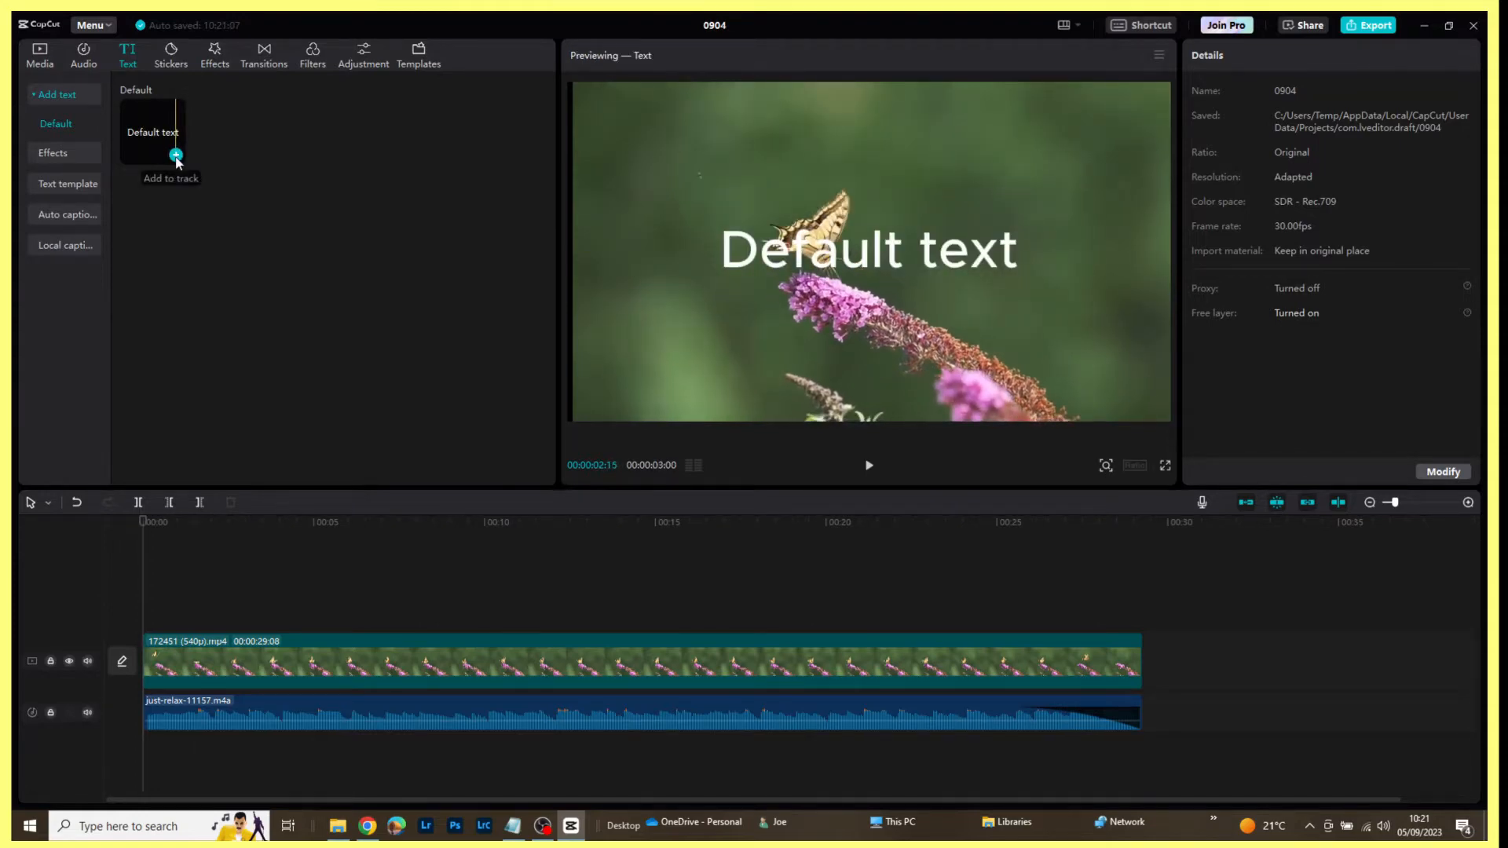
{"action": "left_click", "coordinate": [175, 155]}
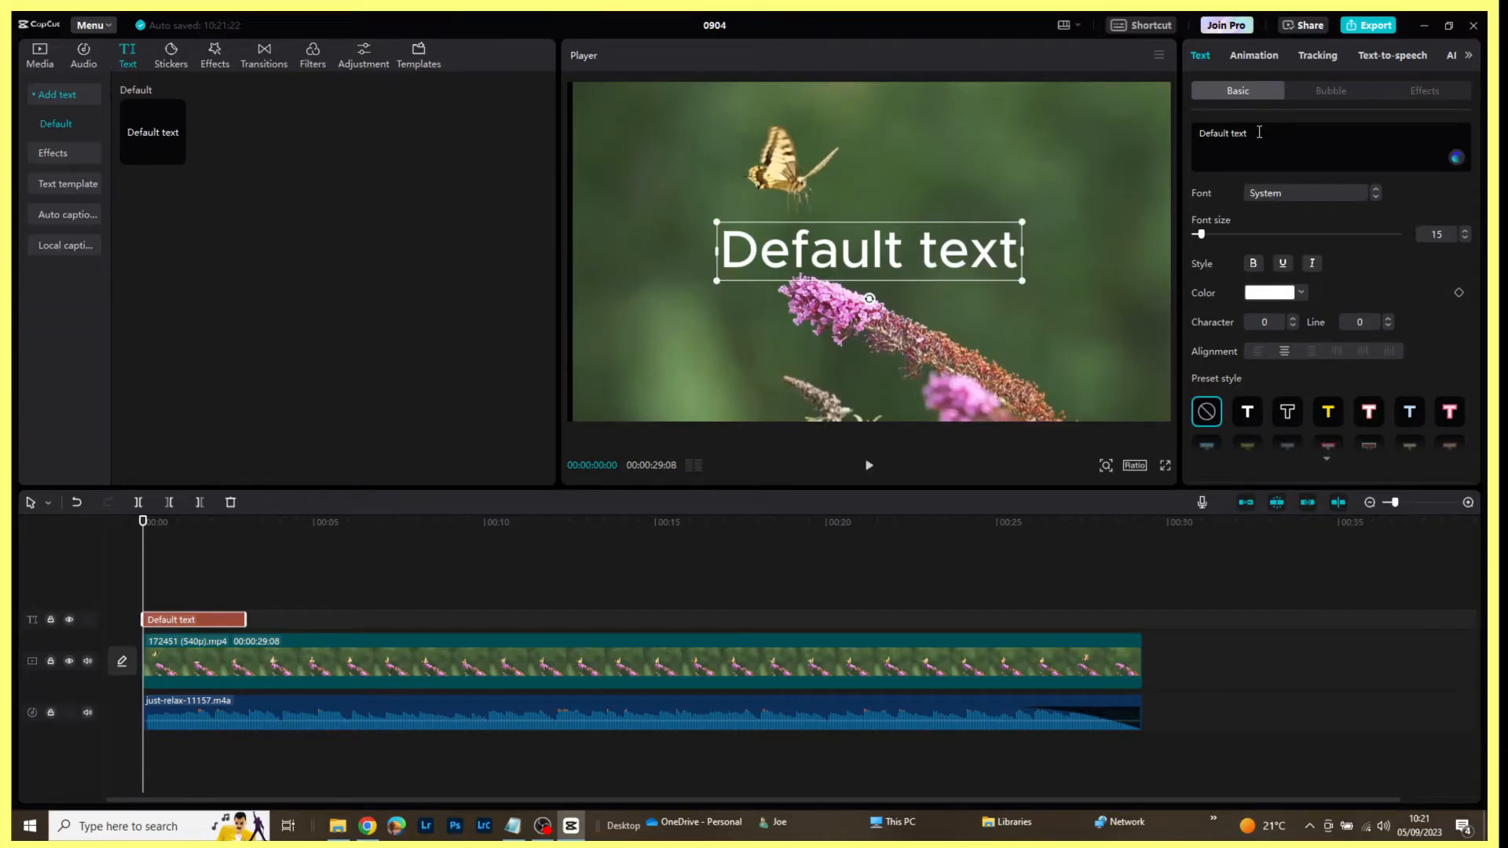
{"action": "mouse_move", "coordinate": [512, 824]}
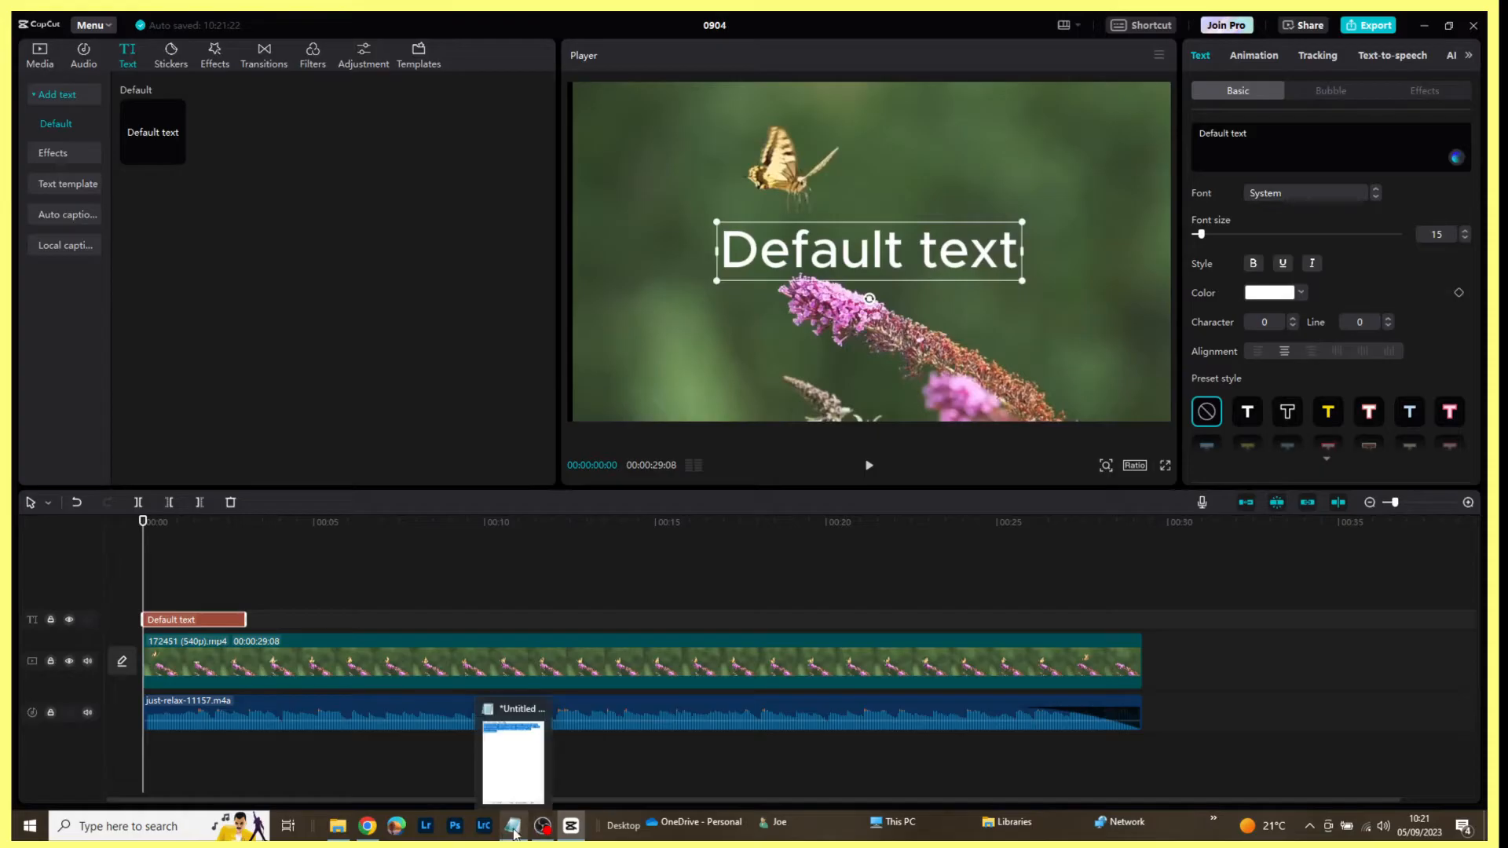
- Replace the caption text with the two-sentence butterfly paragraph from the notes
{"action": "left_click", "coordinate": [512, 821]}
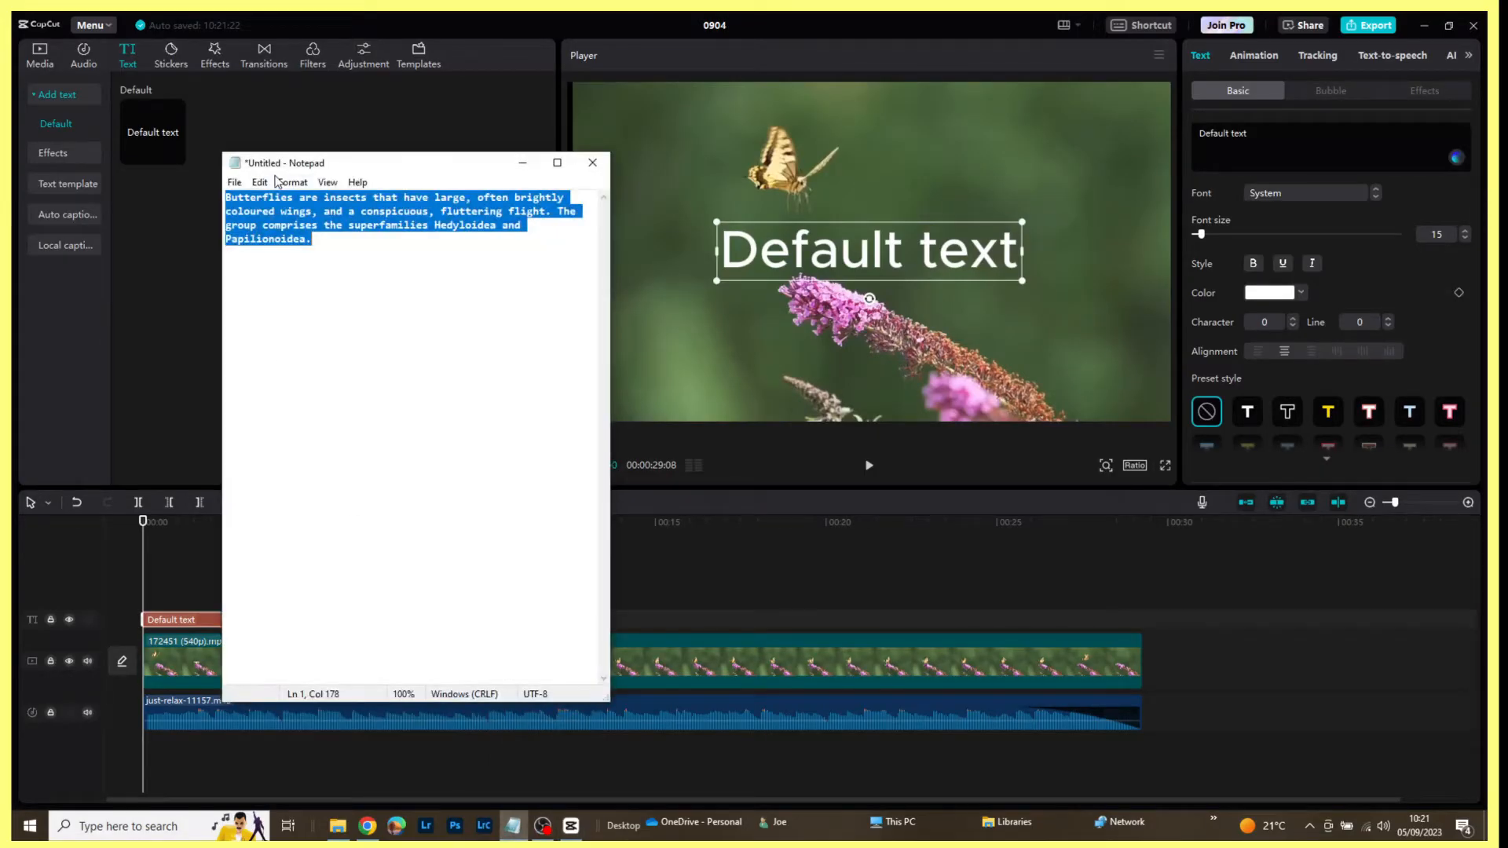
{"action": "mouse_move", "coordinate": [594, 194]}
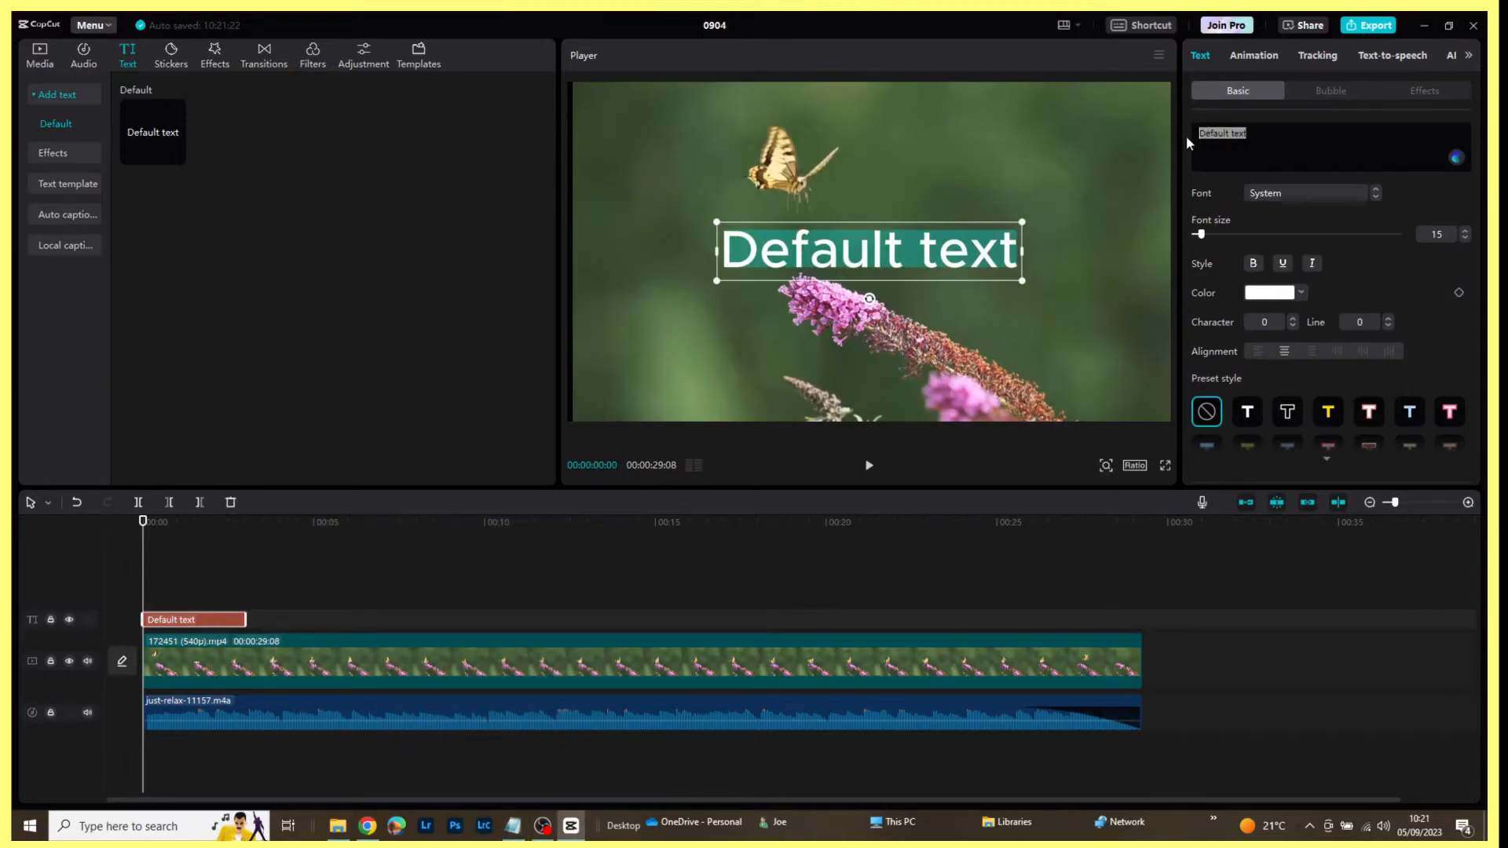
{"action": "type", "text": "Butterflies are insects that have large, often brightly coloured wings, and a conspicuous, fluttering flight. The group comprises the superfamilies Hedyloidea and Papilionoidea."}
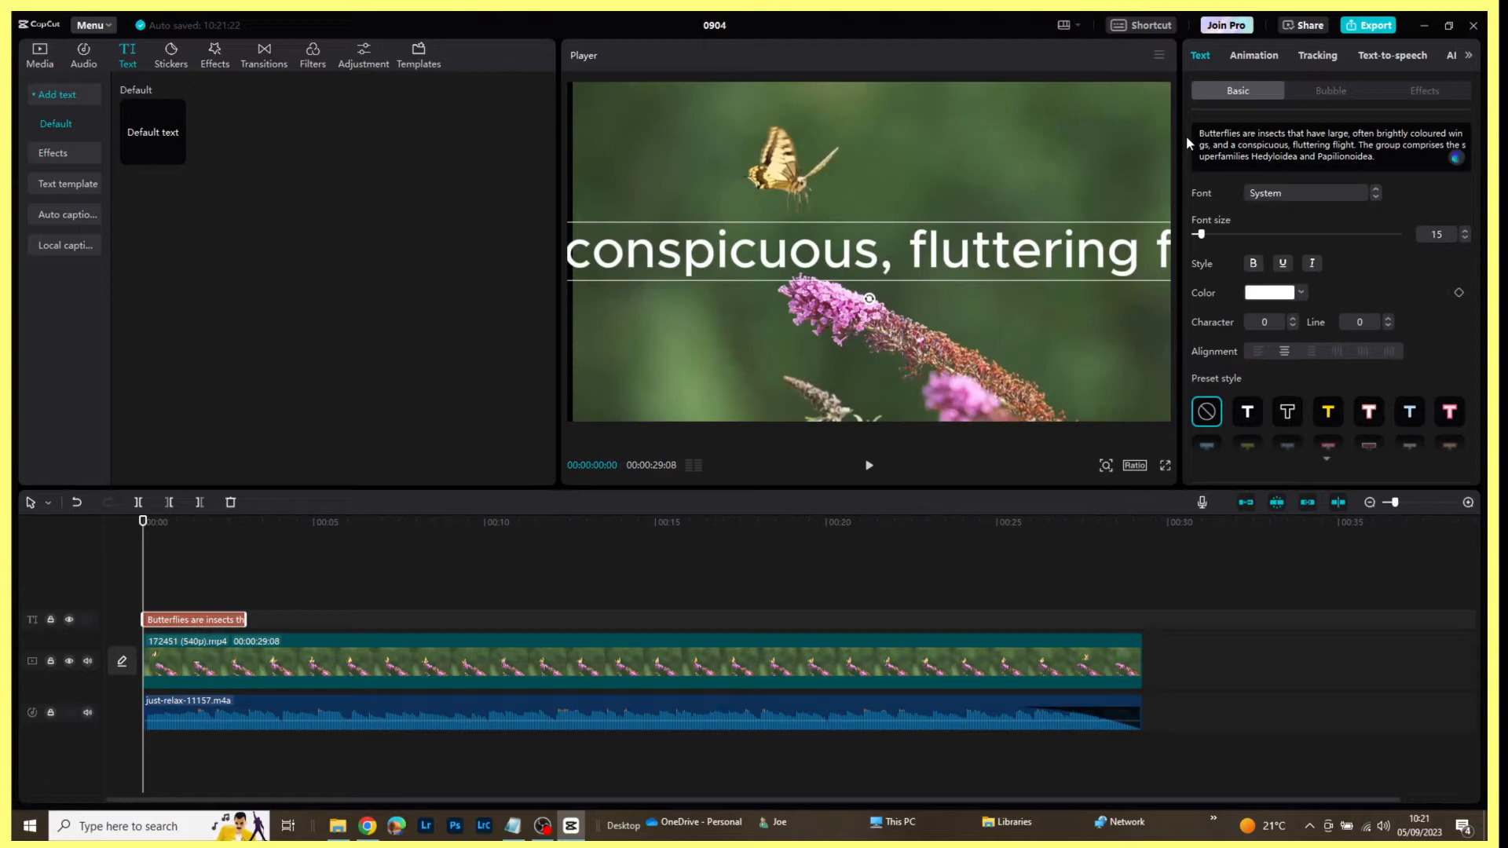
{"action": "mouse_move", "coordinate": [1057, 247]}
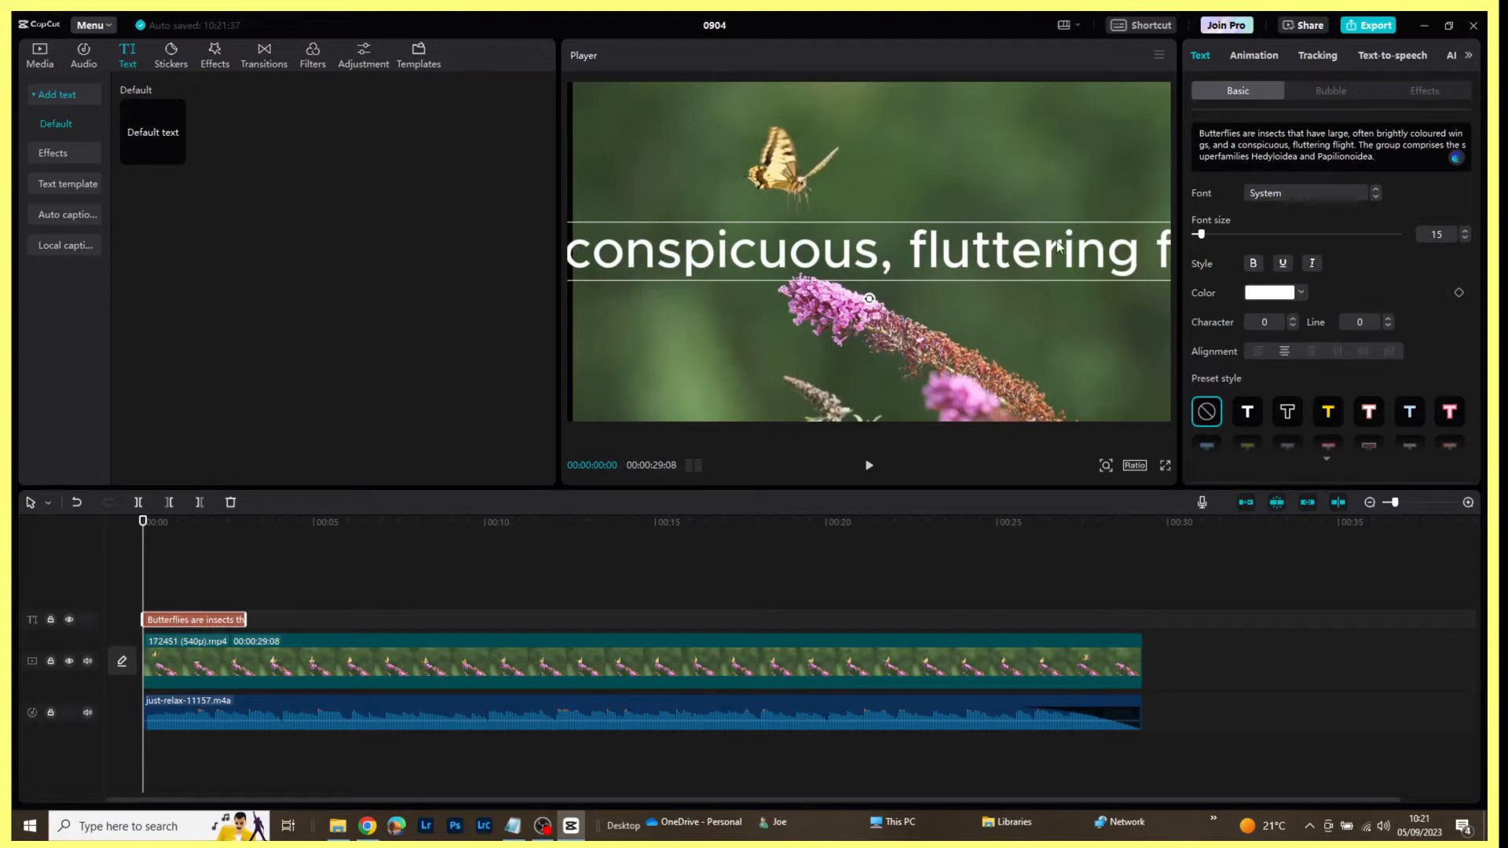
{"action": "mouse_move", "coordinate": [1038, 251]}
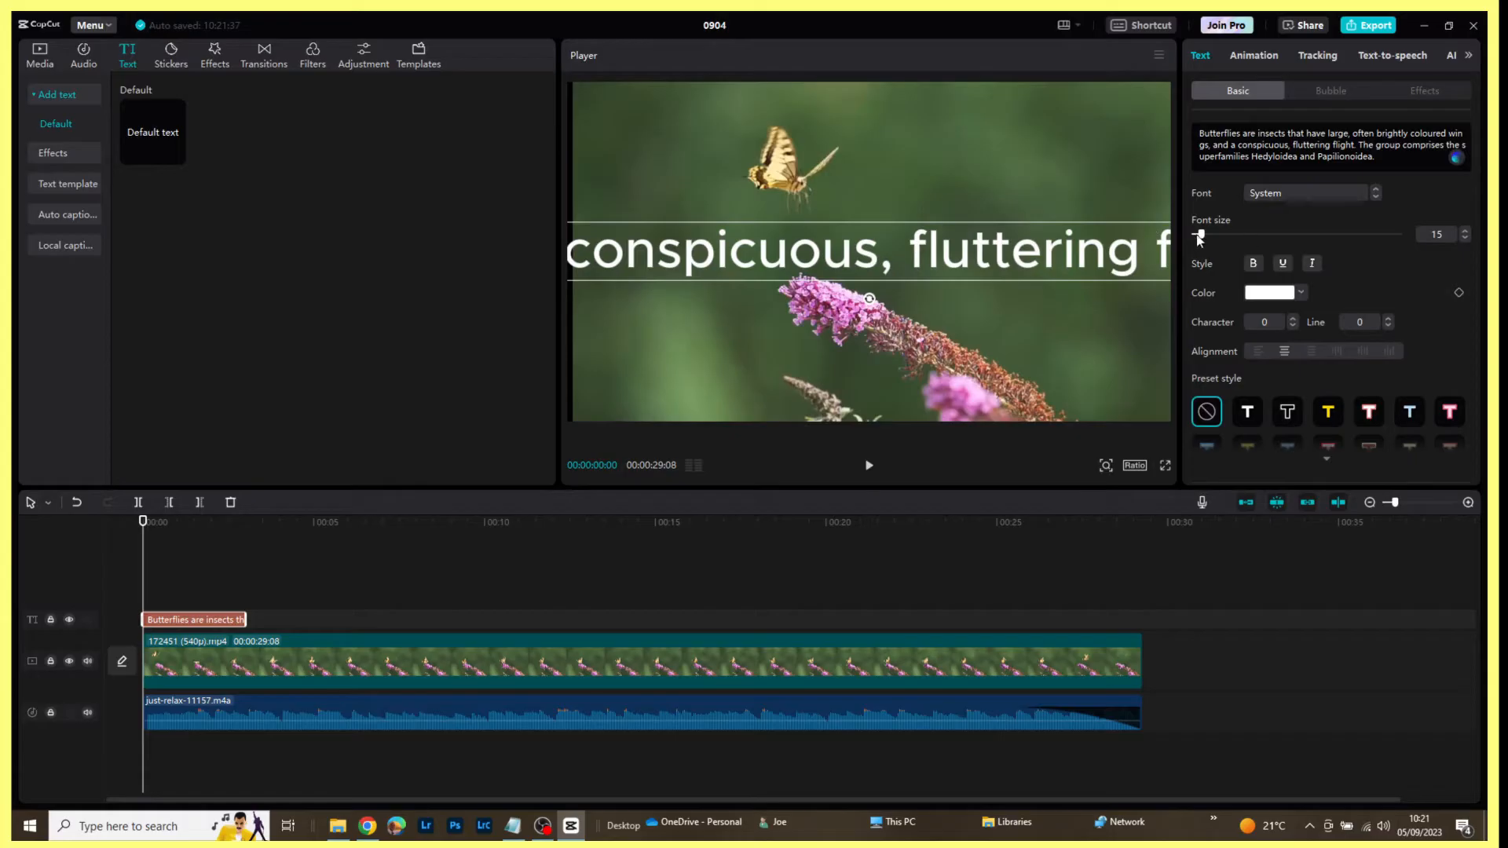
{"action": "mouse_move", "coordinate": [1202, 244]}
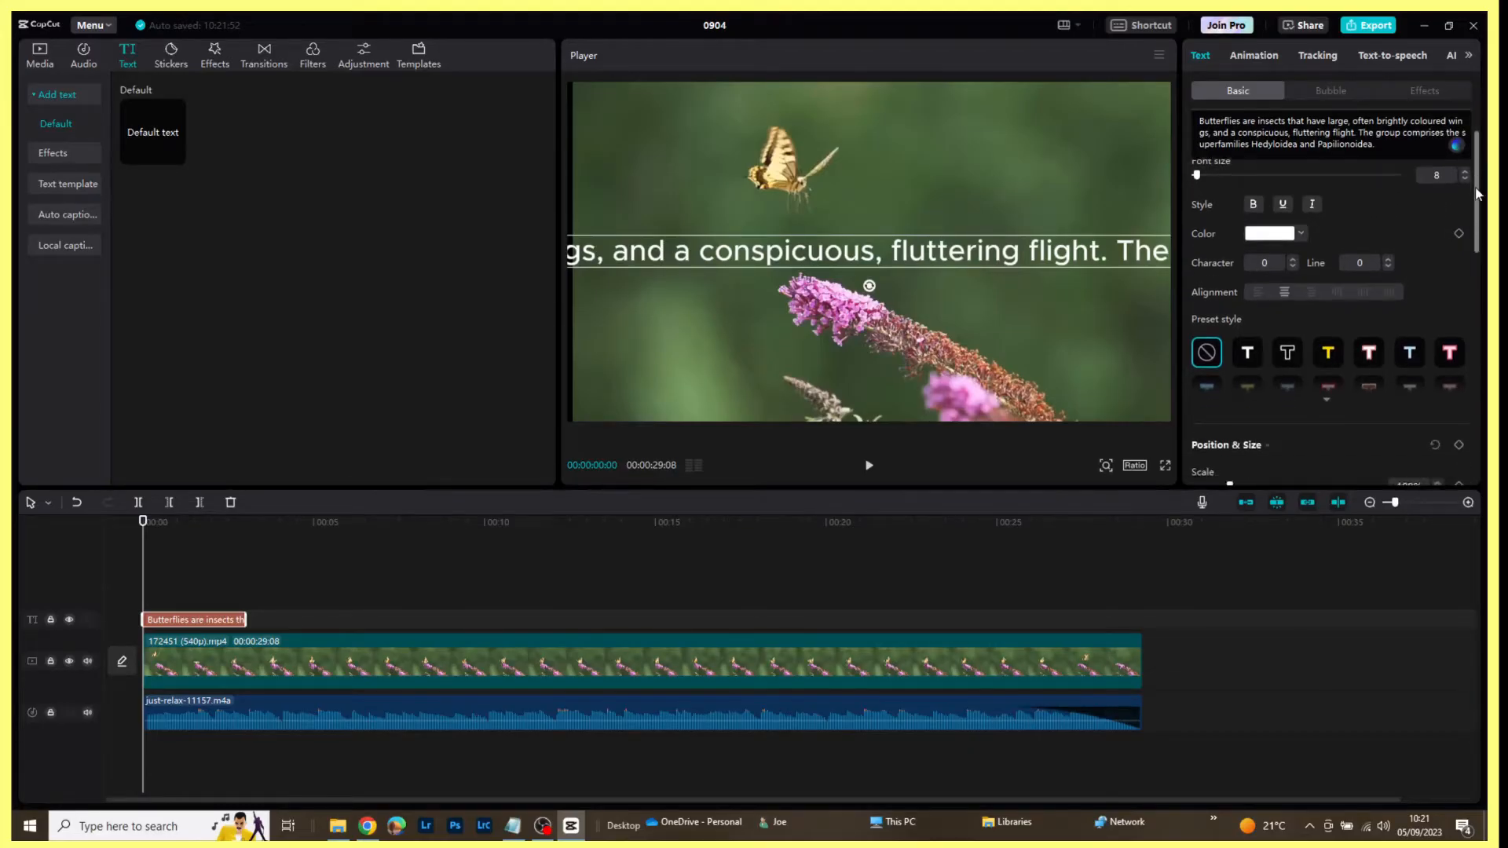
- Apply the yellow-background preset style and move the caption to the bottom of the frame
{"action": "scroll", "scroll_direction": "down", "scroll_amount": 3}
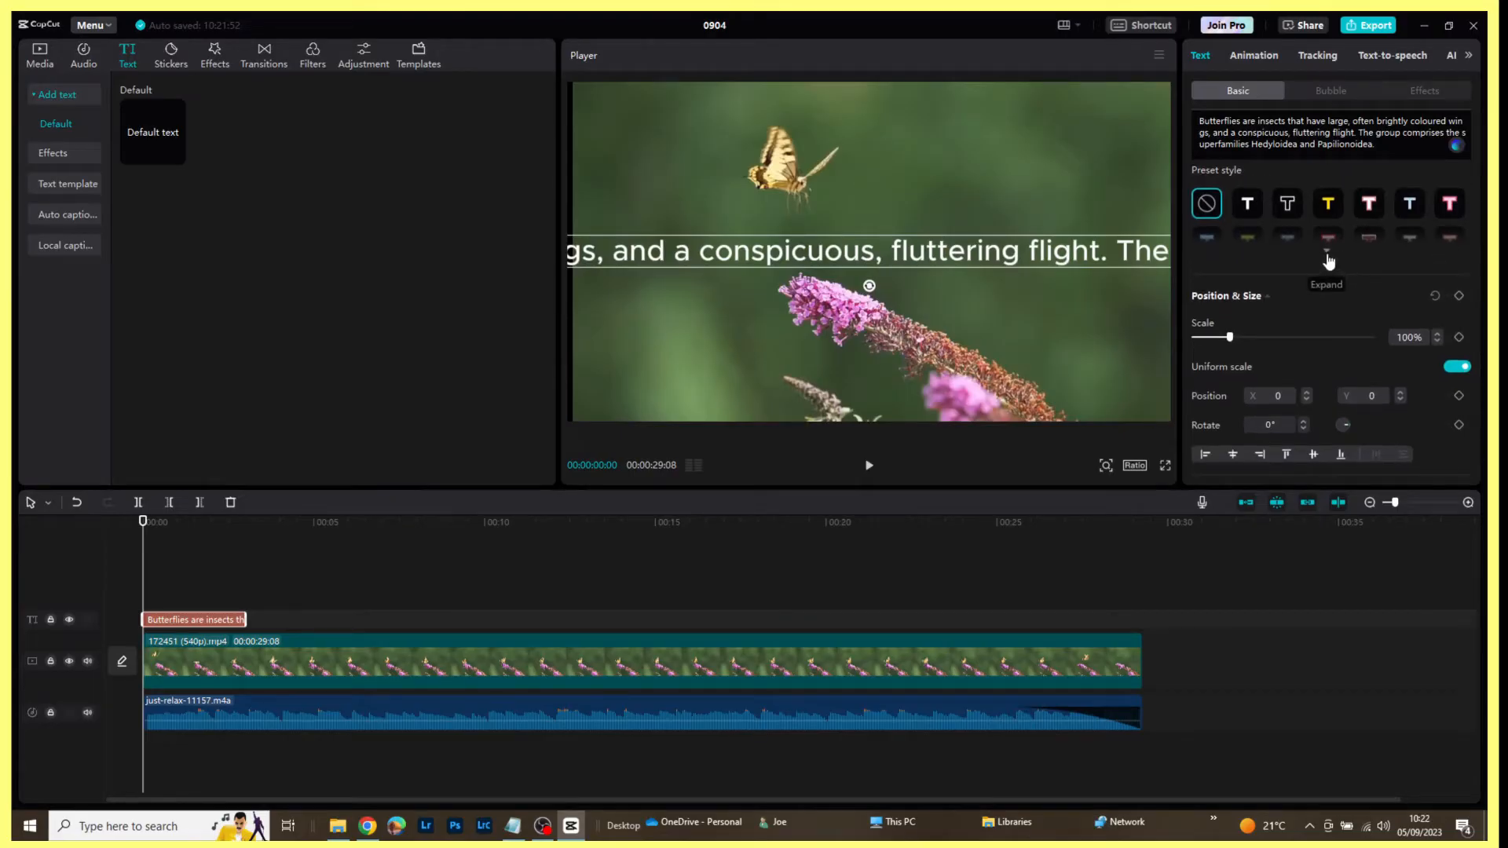
{"action": "left_click", "coordinate": [1327, 254]}
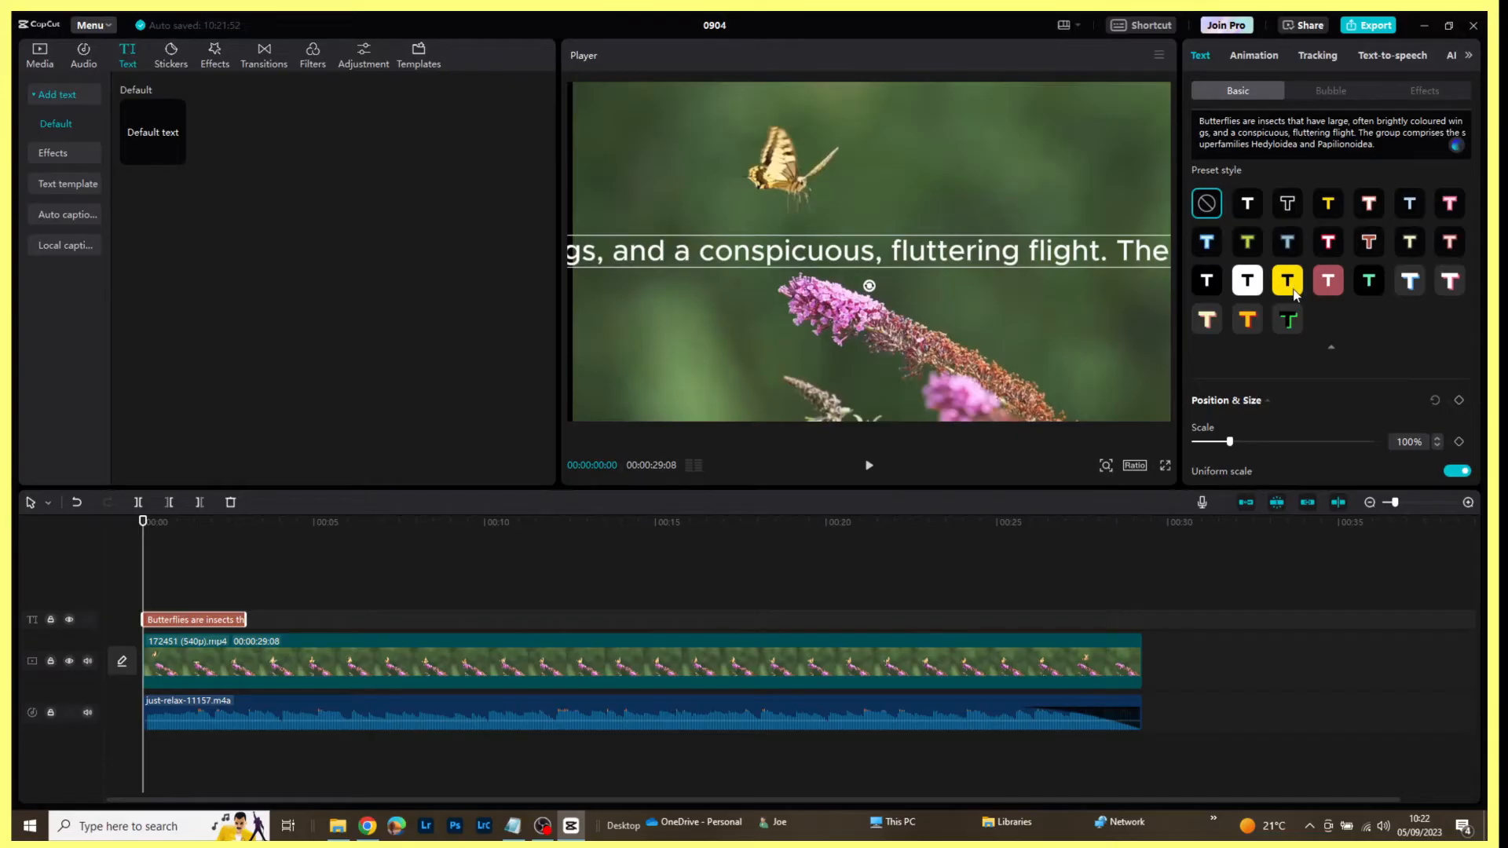
{"action": "left_click", "coordinate": [1286, 279]}
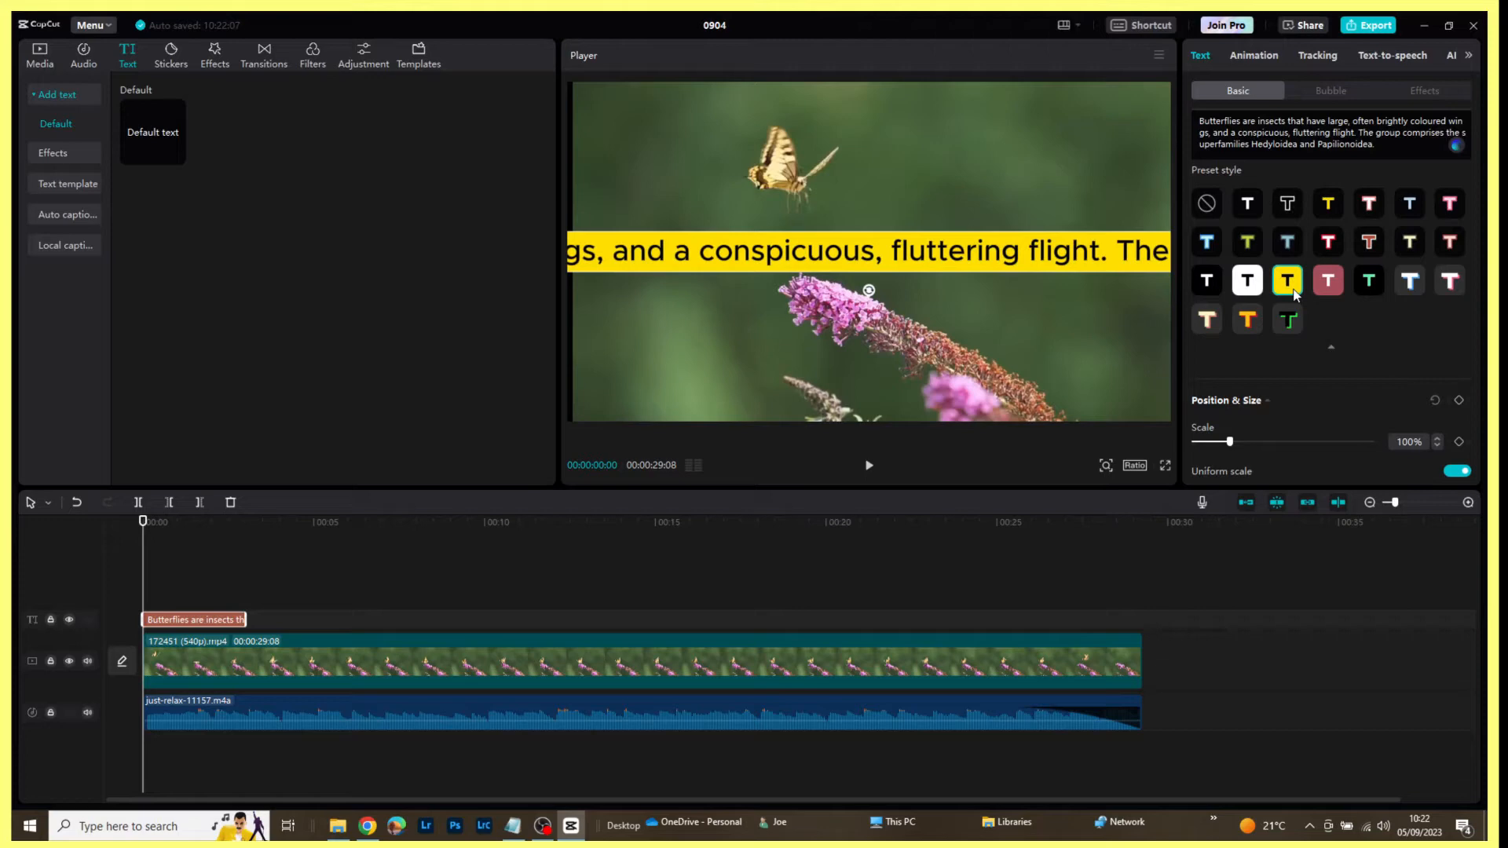
{"action": "mouse_move", "coordinate": [948, 253]}
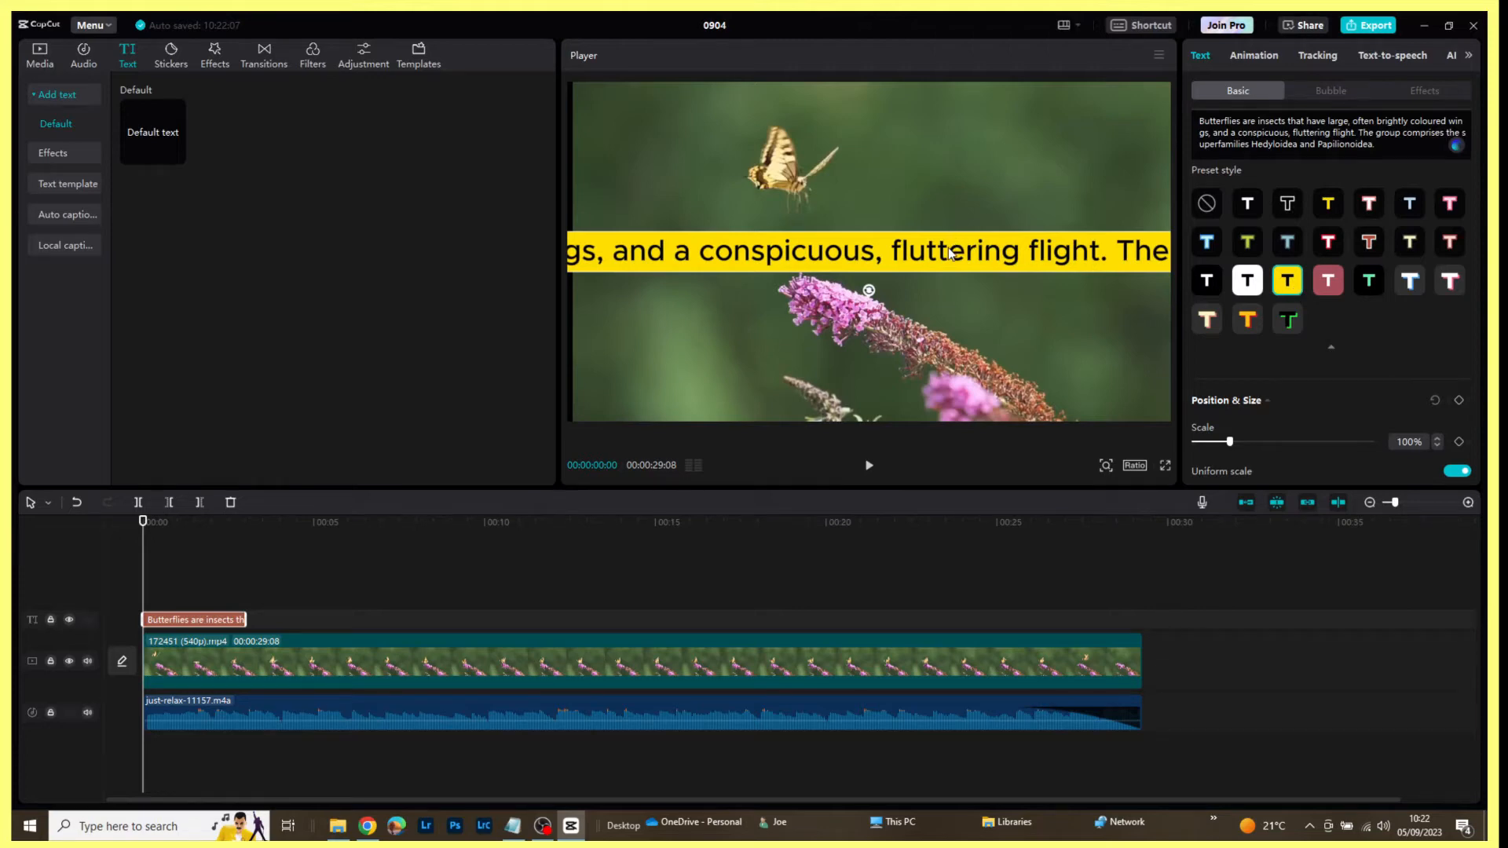
{"action": "left_click_drag", "start_coordinate": [866, 250], "coordinate": [865, 394]}
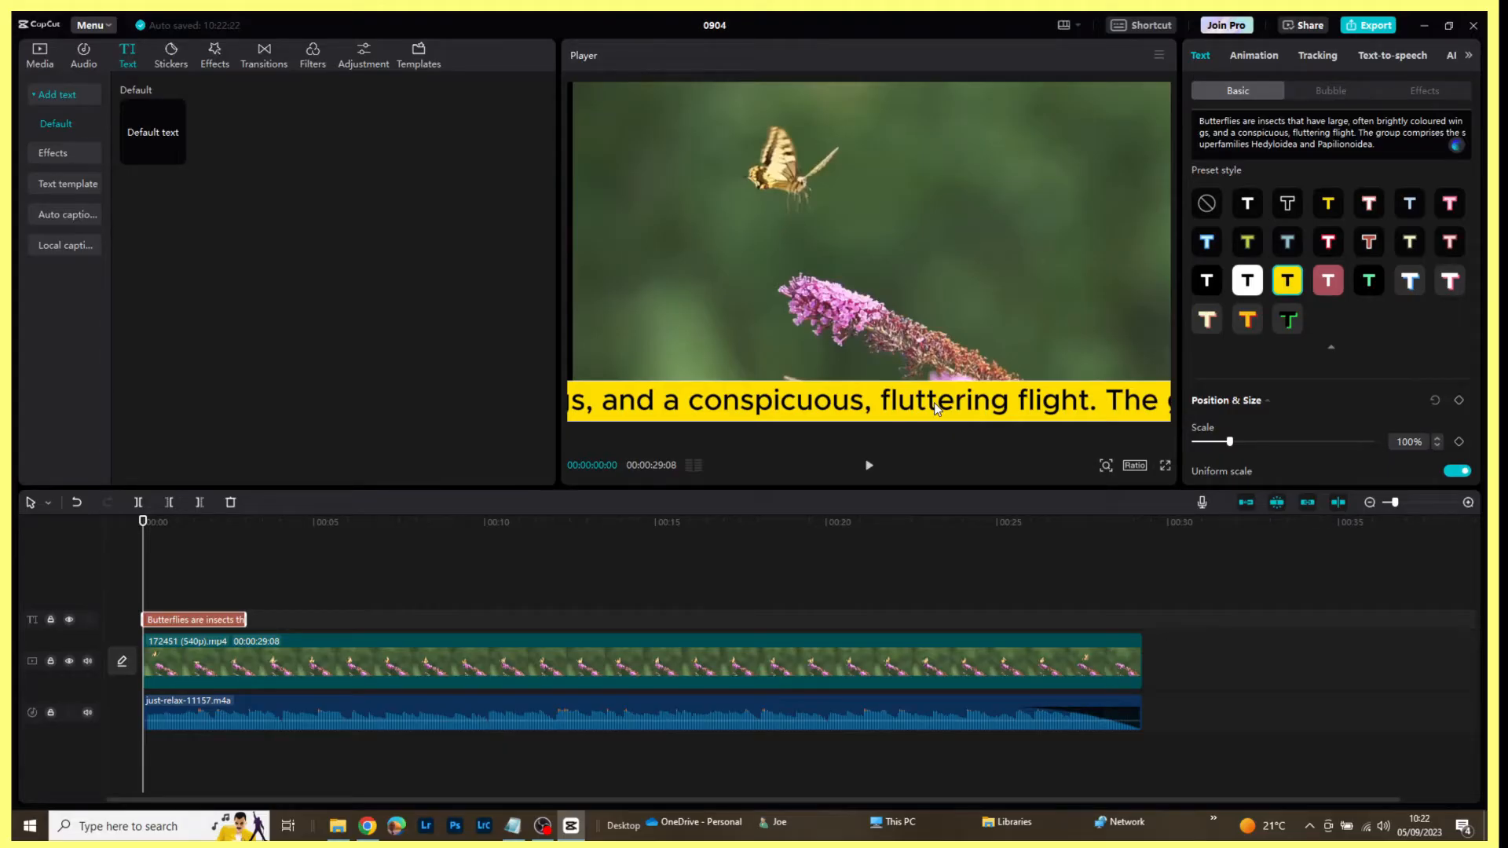
- Adjust the caption clip's timing on the timeline
{"action": "left_click", "coordinate": [192, 522]}
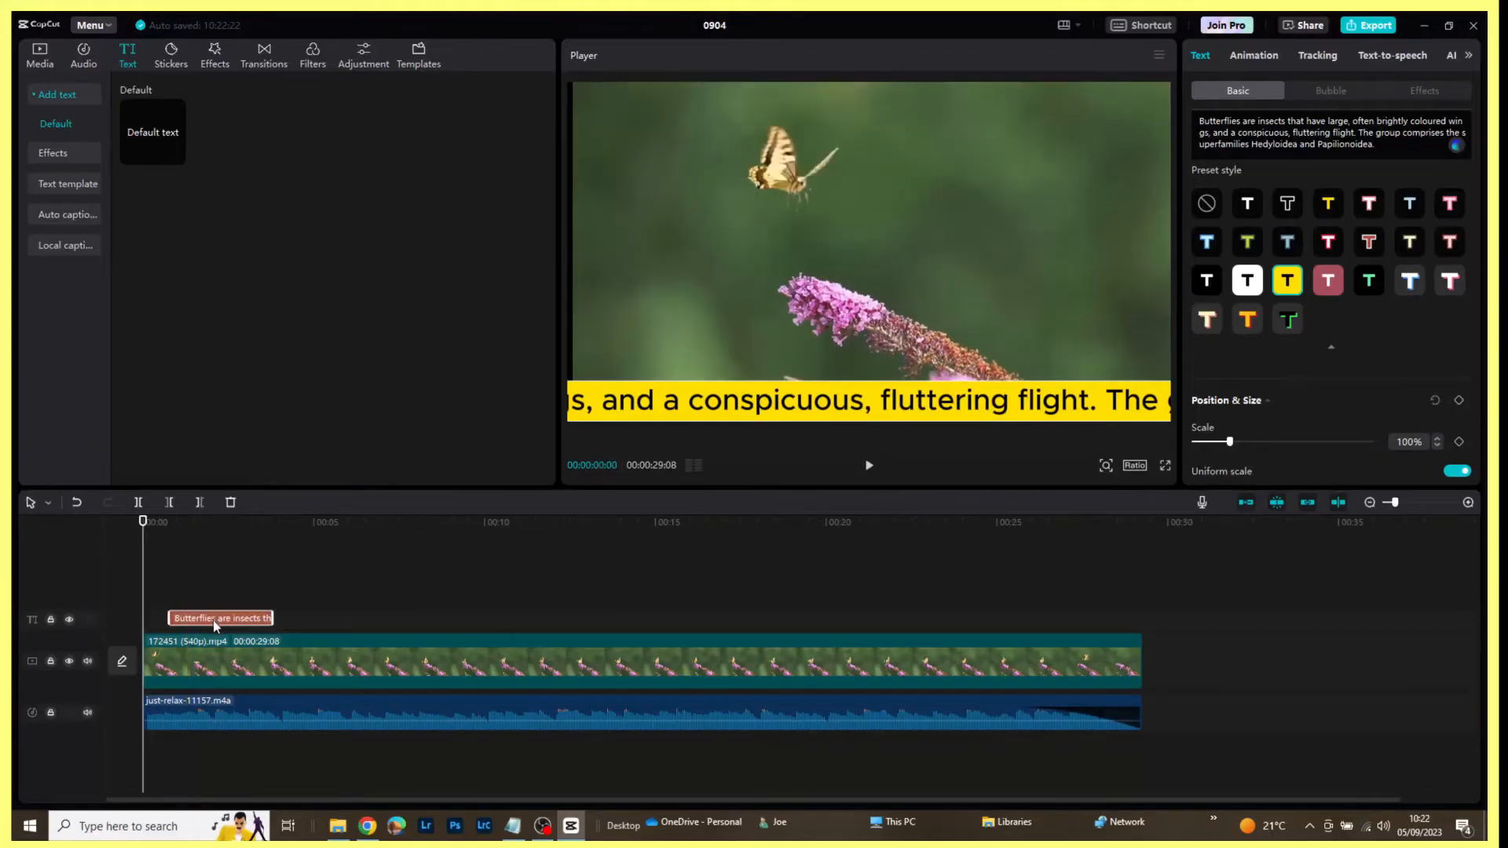
{"action": "left_click_drag", "start_coordinate": [221, 617], "coordinate": [344, 624]}
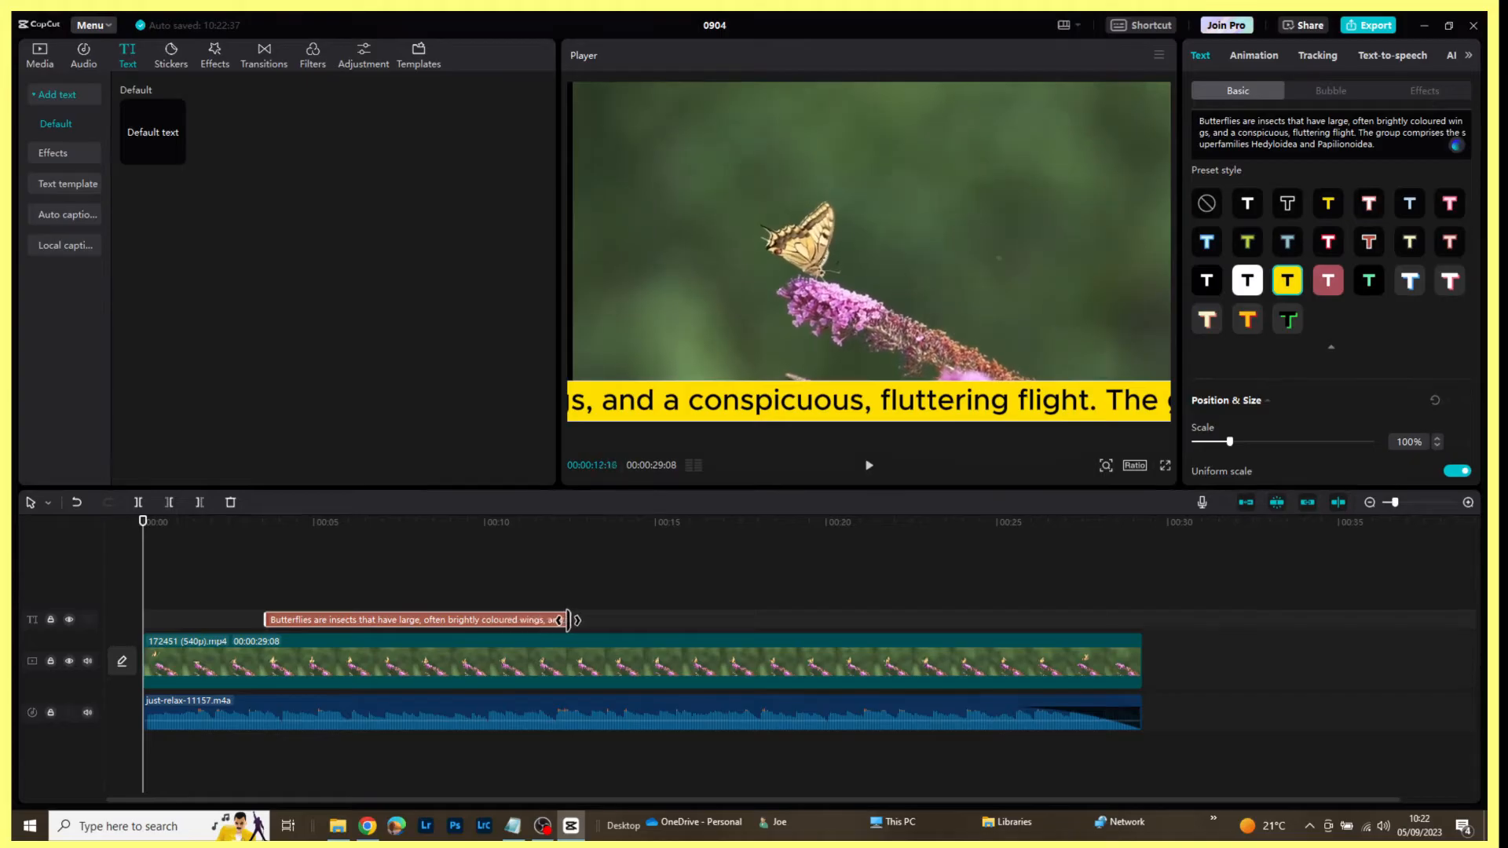
- Stretch the caption clip's right edge to the end of the butterfly video
{"action": "left_click_drag", "start_coordinate": [566, 620], "coordinate": [803, 636]}
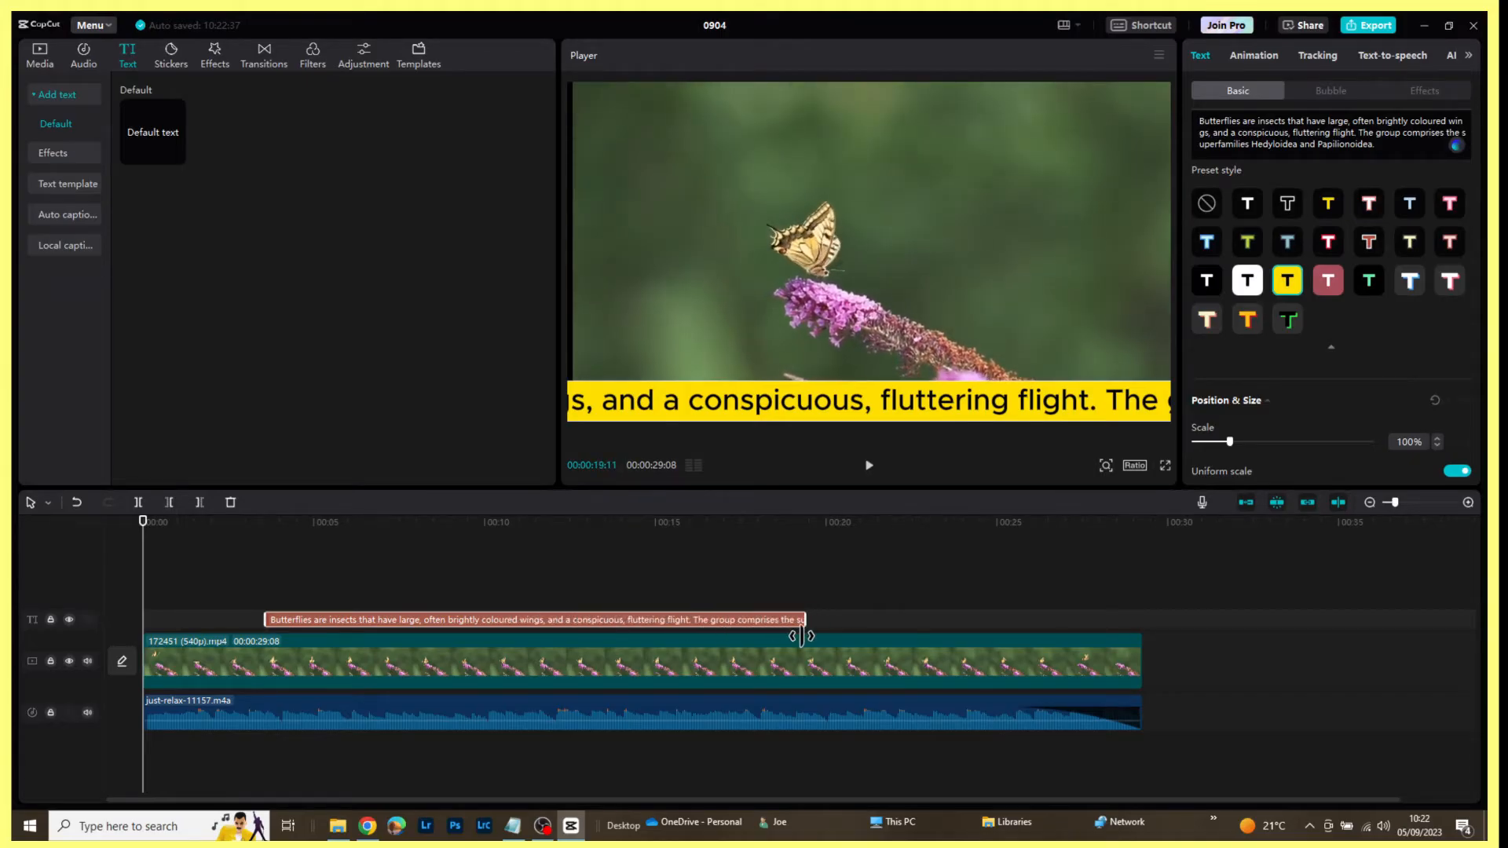
{"action": "left_click_drag", "start_coordinate": [797, 636], "coordinate": [1020, 658]}
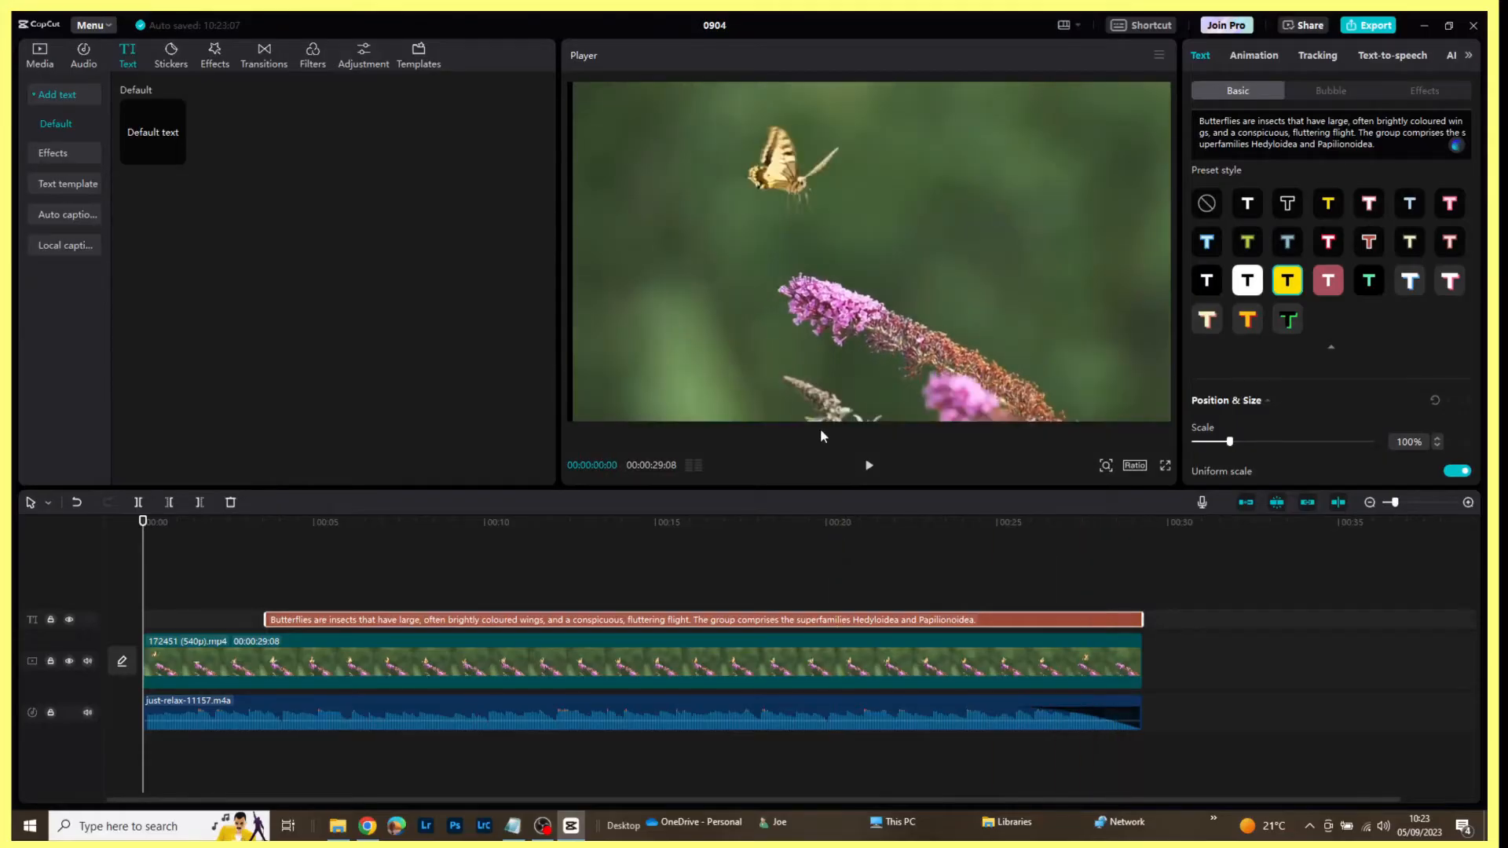
{"action": "mouse_move", "coordinate": [817, 404]}
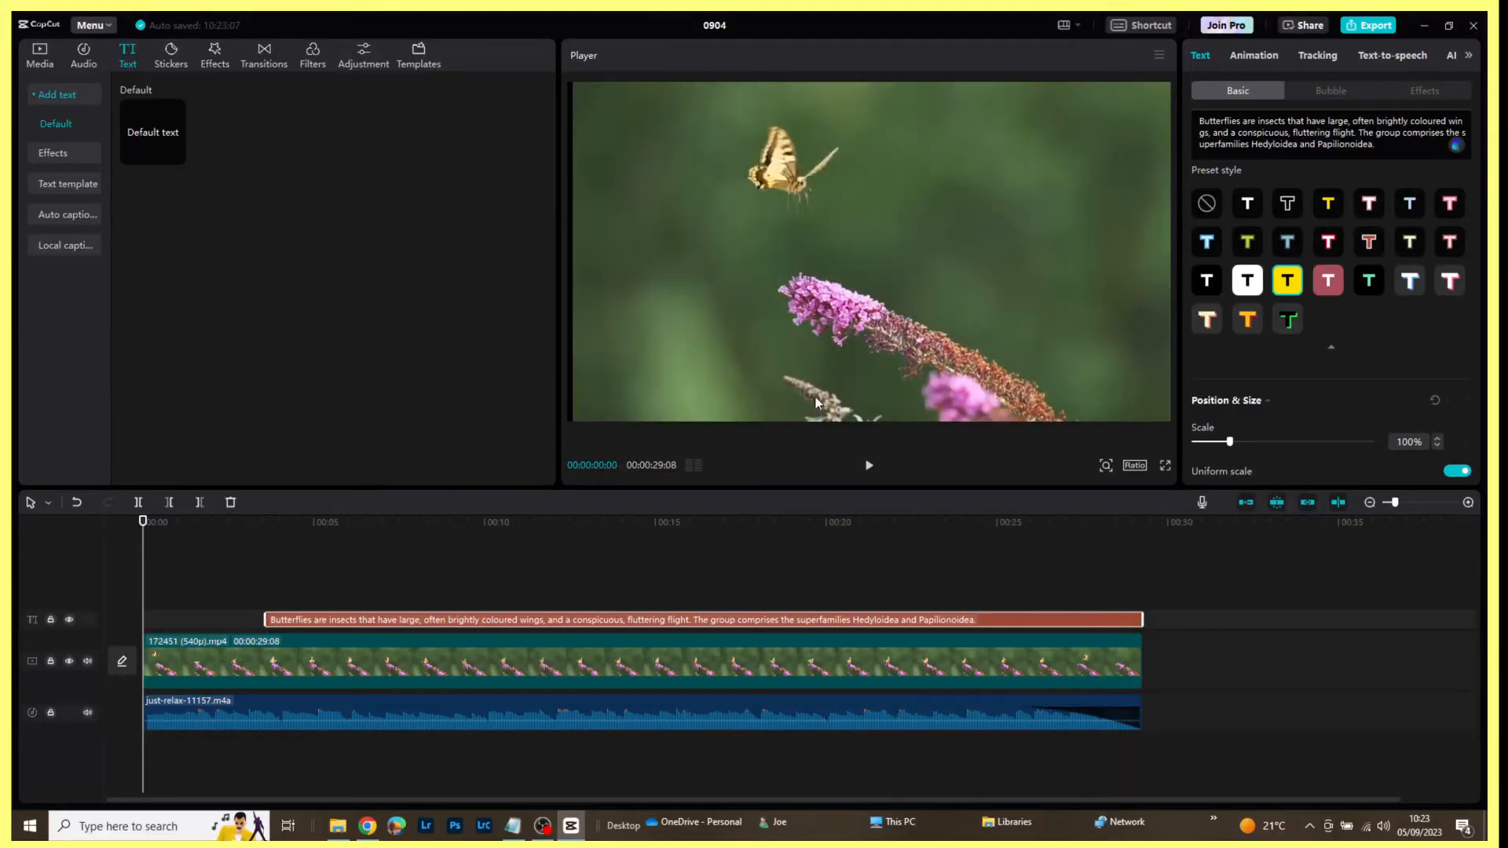
{"action": "left_click", "coordinate": [680, 522]}
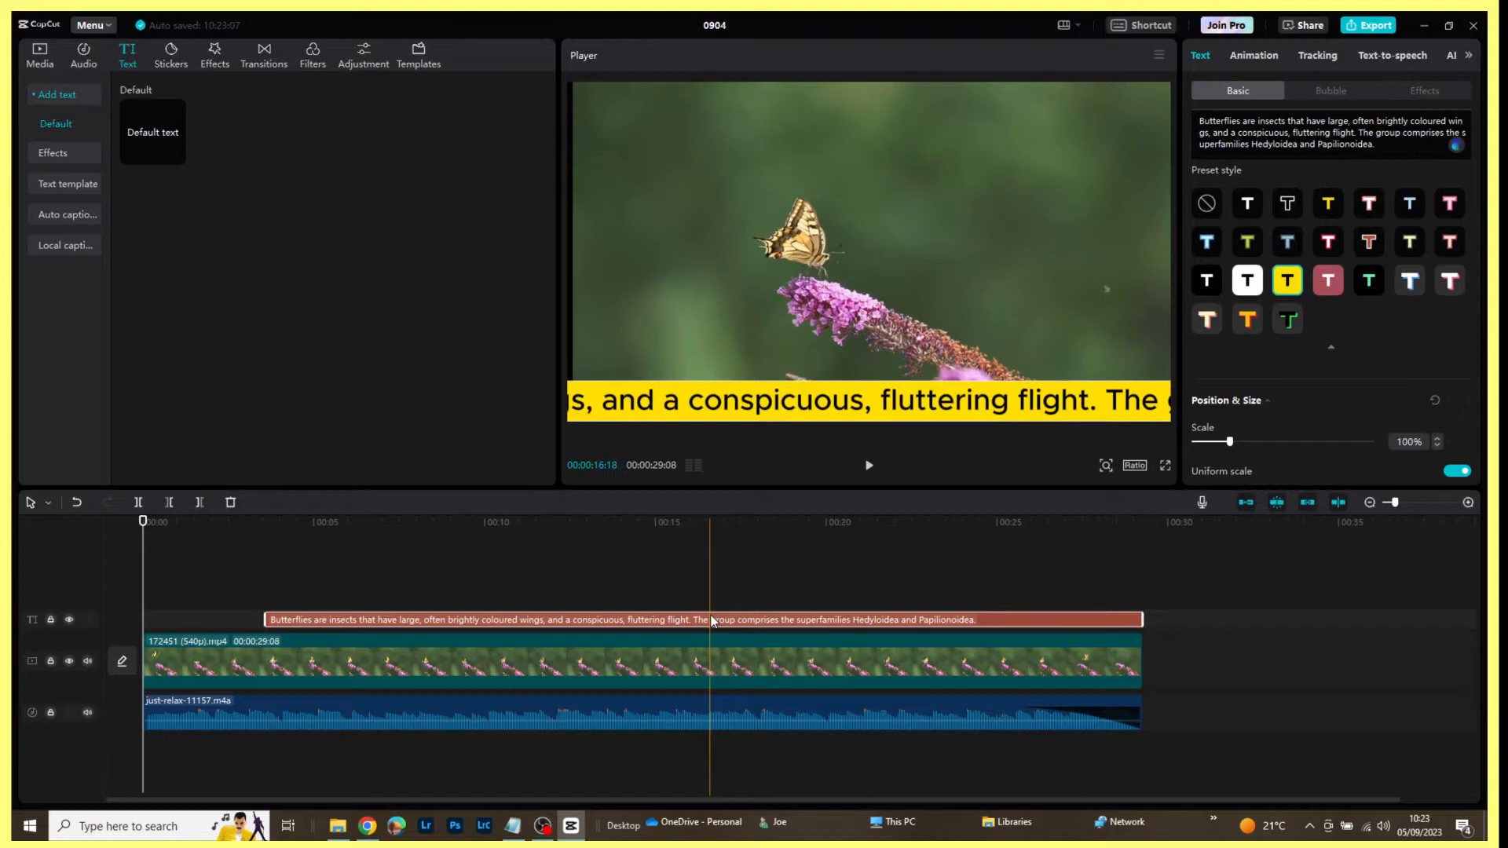
{"action": "left_click", "coordinate": [815, 522]}
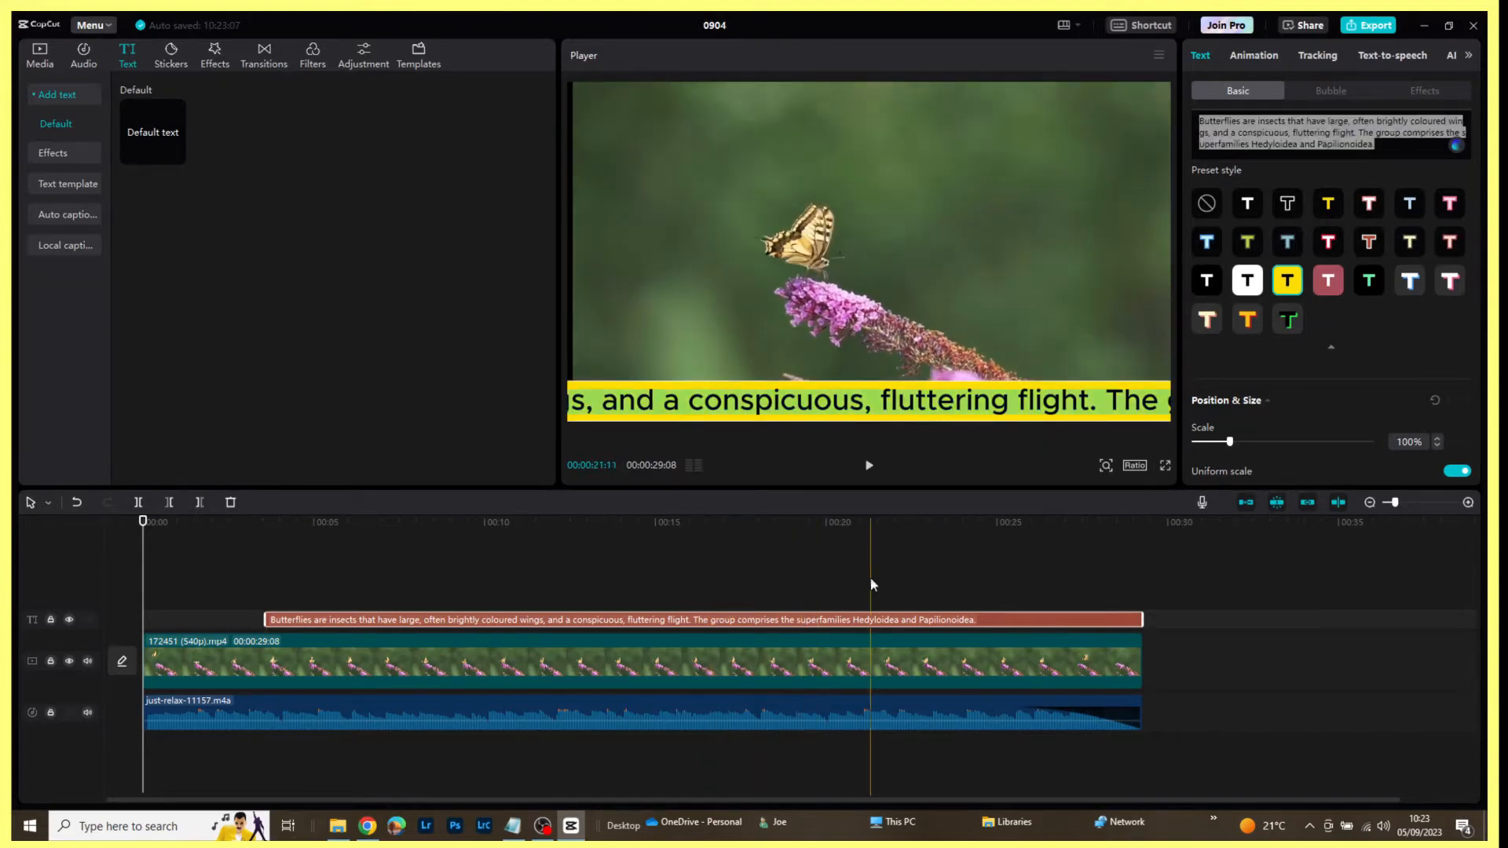
{"action": "left_click", "coordinate": [790, 521]}
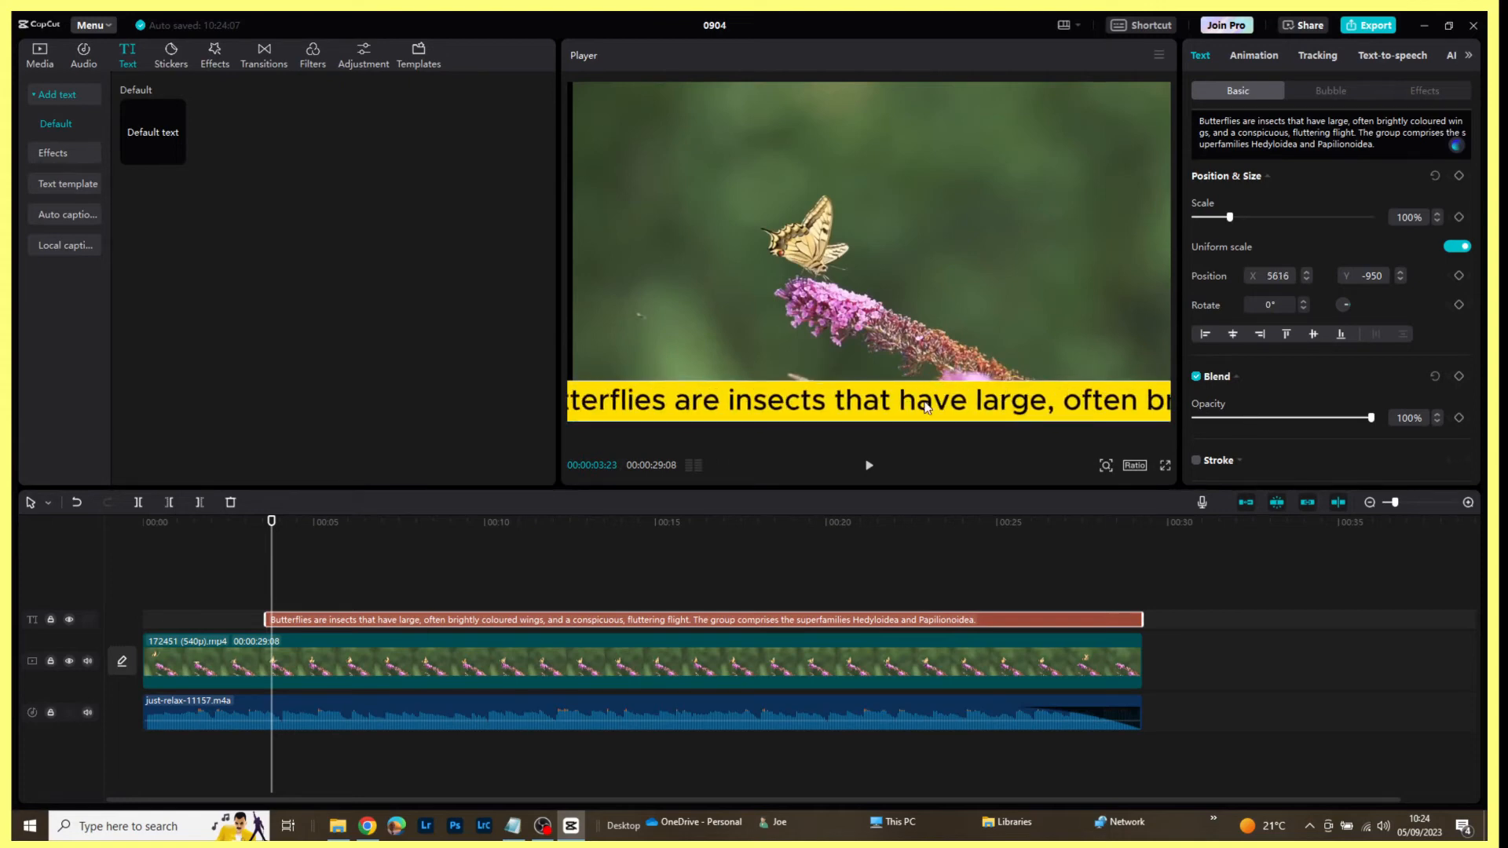
{"action": "mouse_move", "coordinate": [886, 410]}
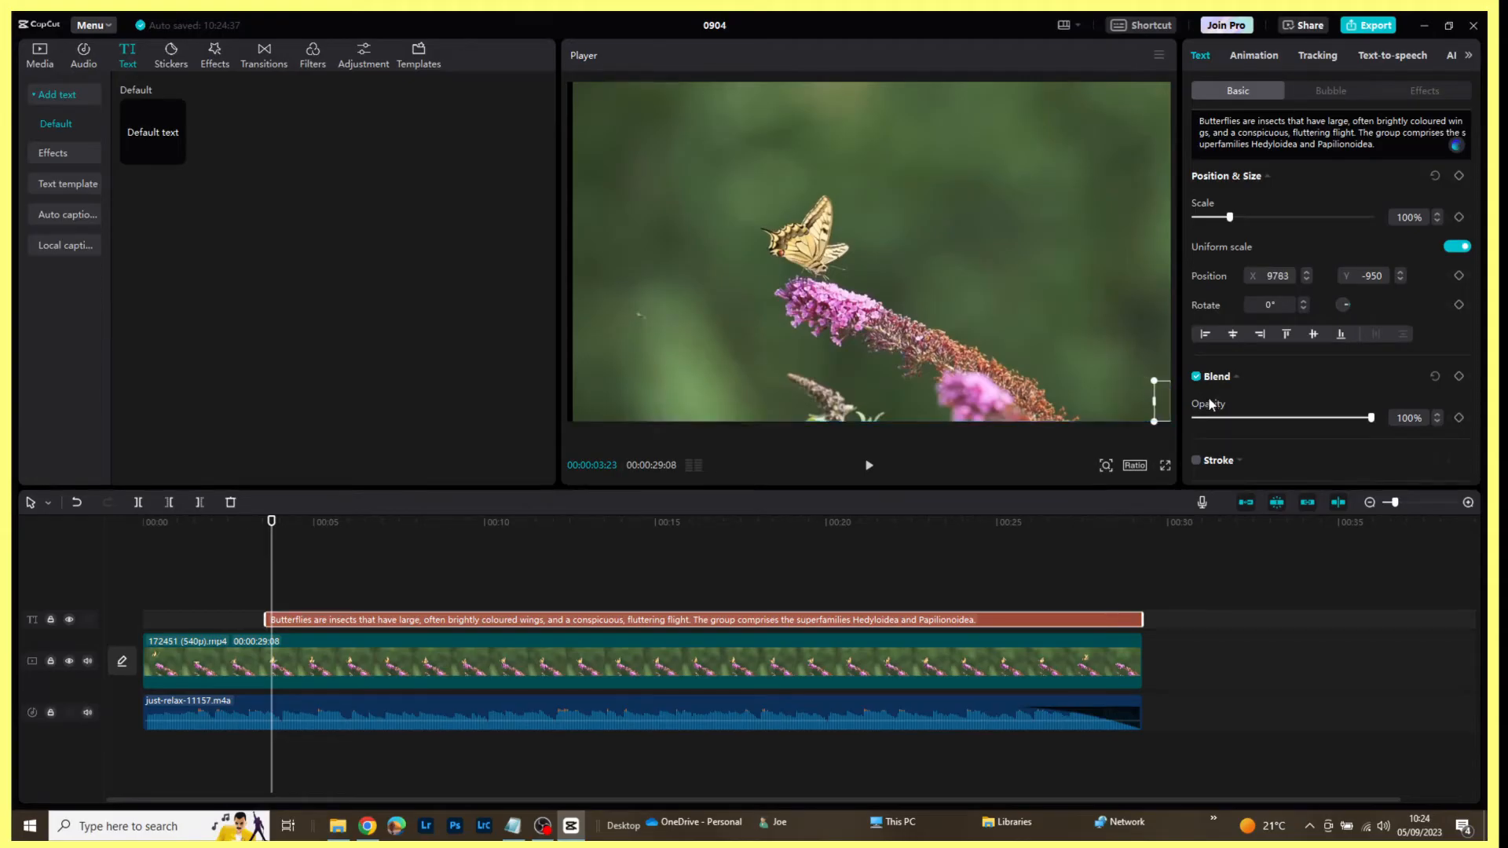
{"action": "mouse_move", "coordinate": [1209, 403]}
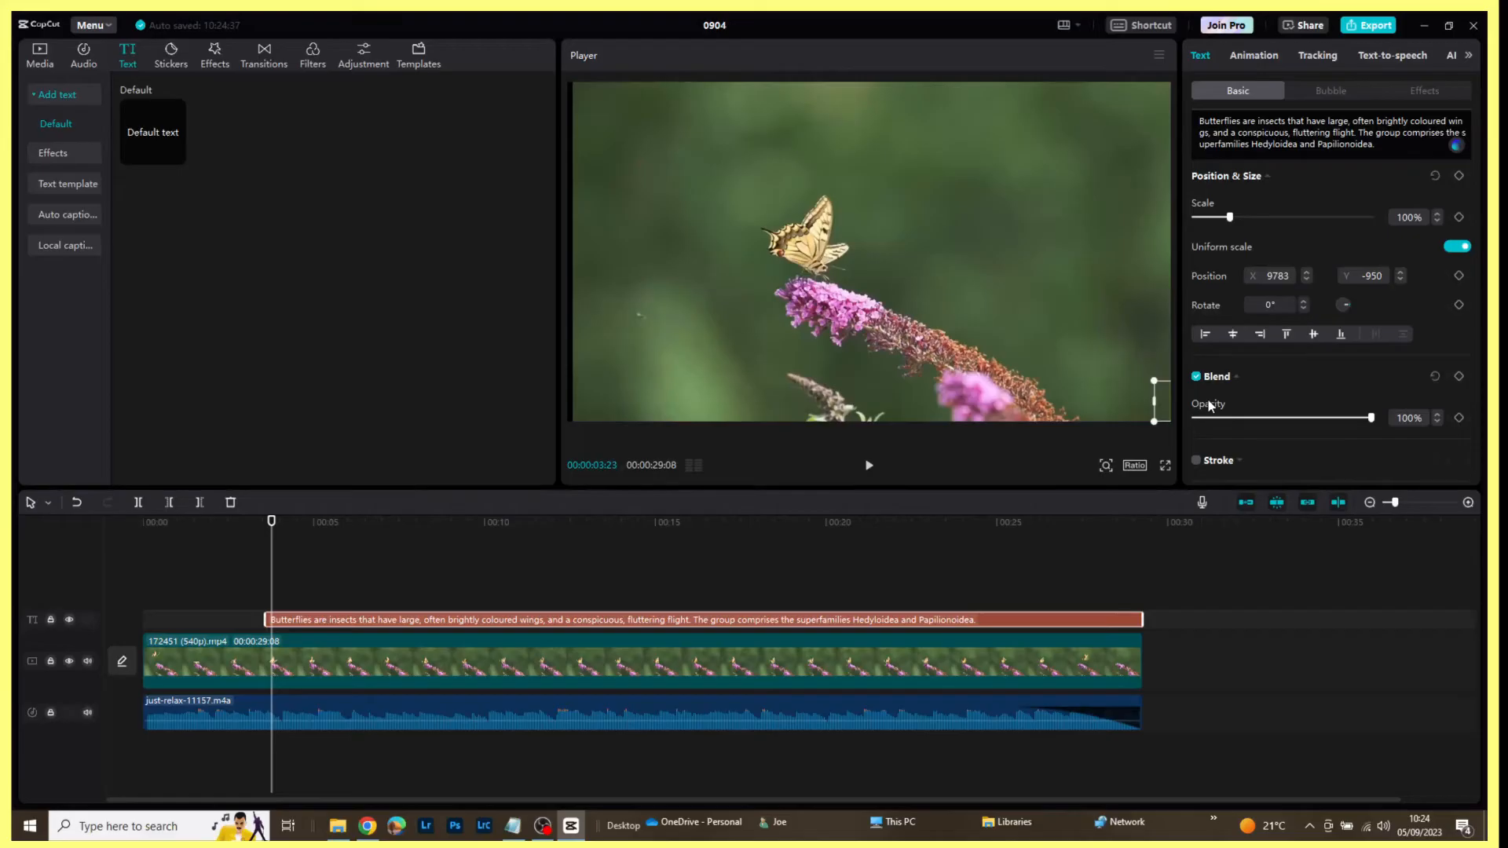
{"action": "mouse_move", "coordinate": [1210, 408]}
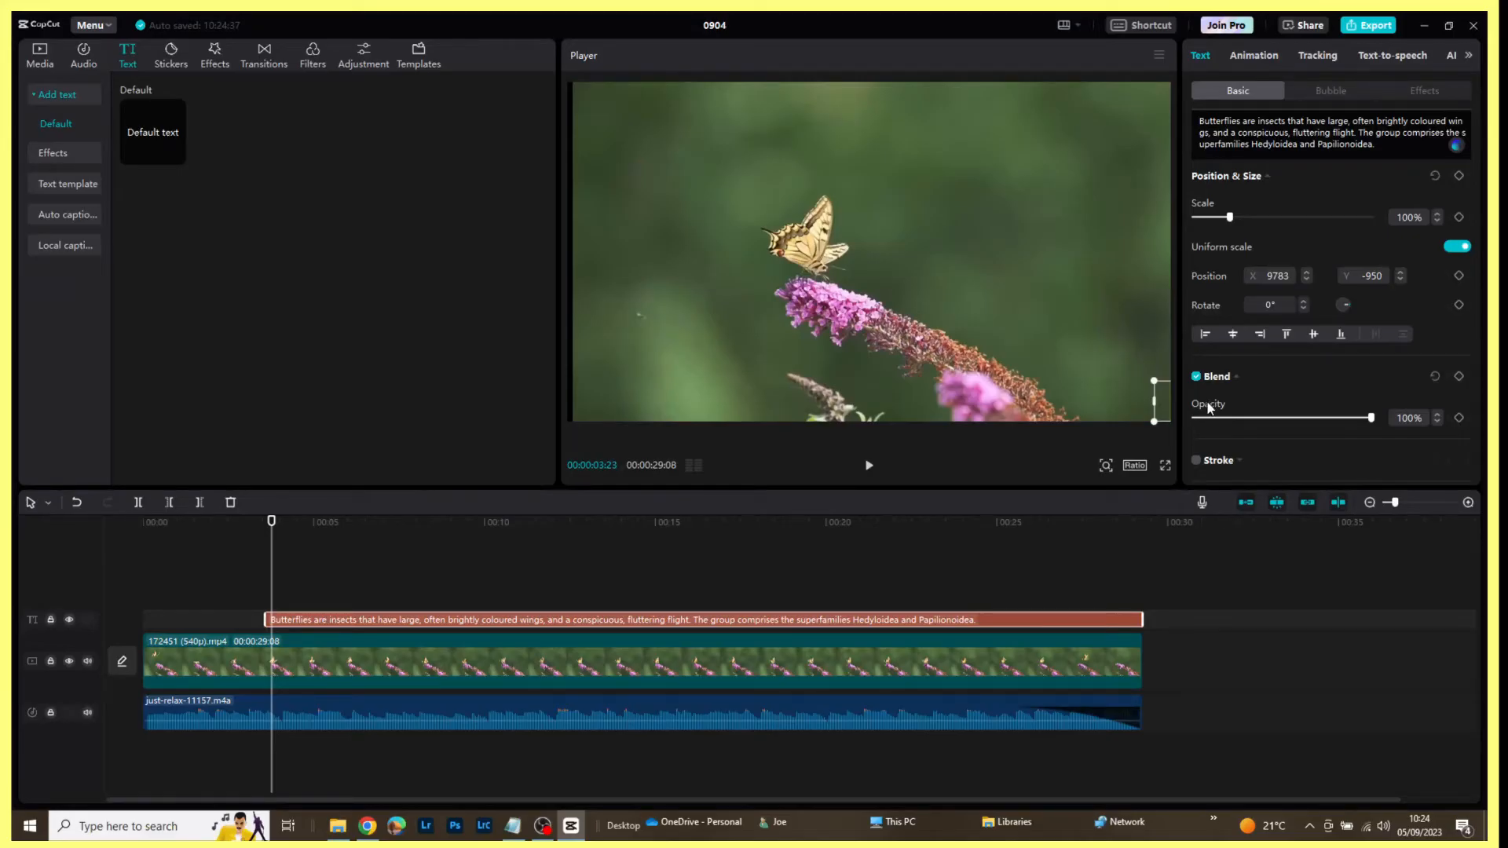
{"action": "mouse_move", "coordinate": [1107, 302]}
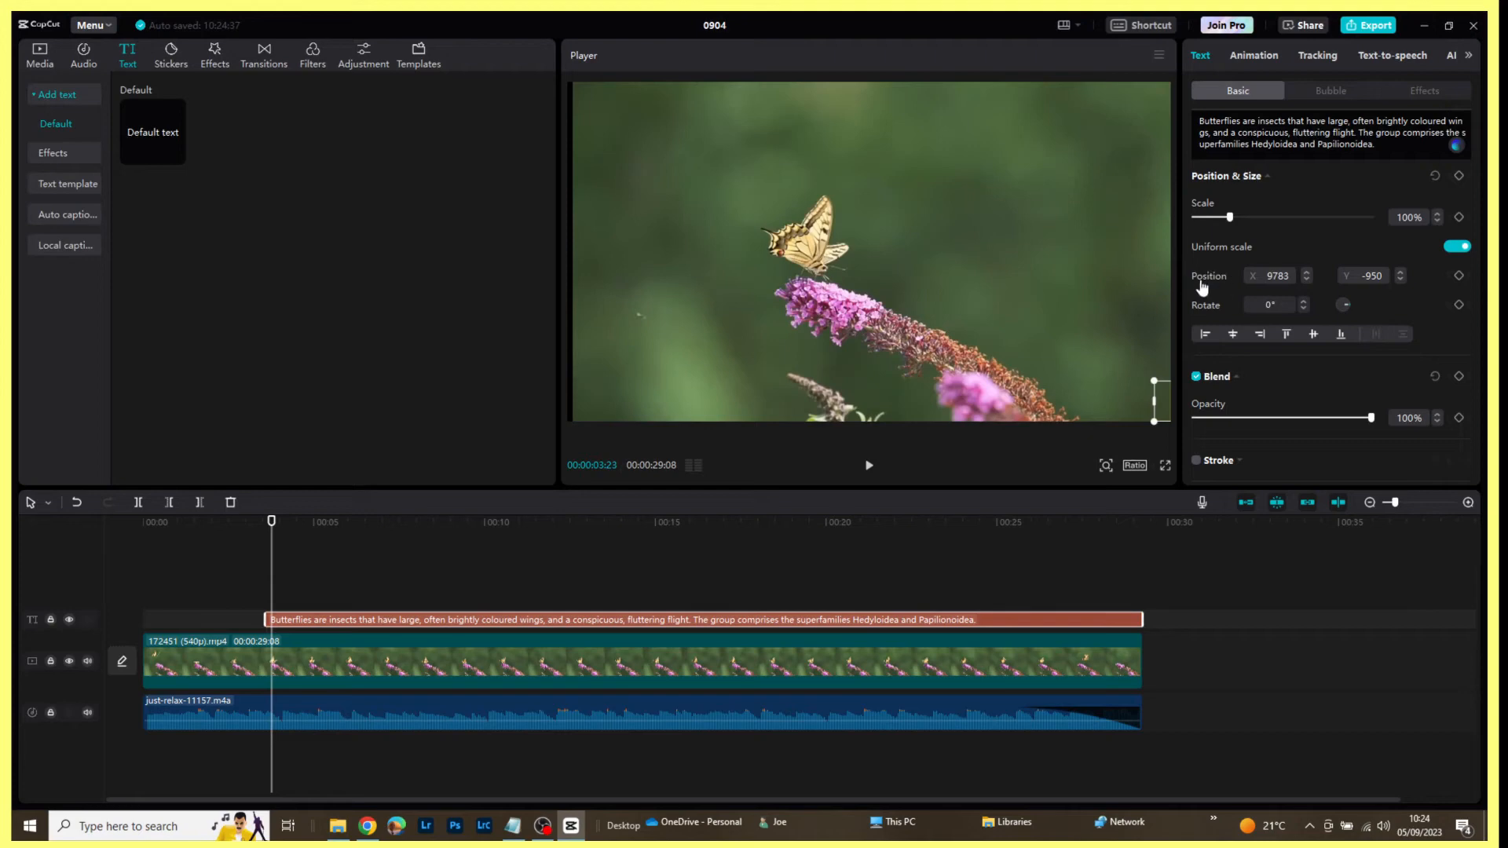
{"action": "mouse_move", "coordinate": [1459, 279]}
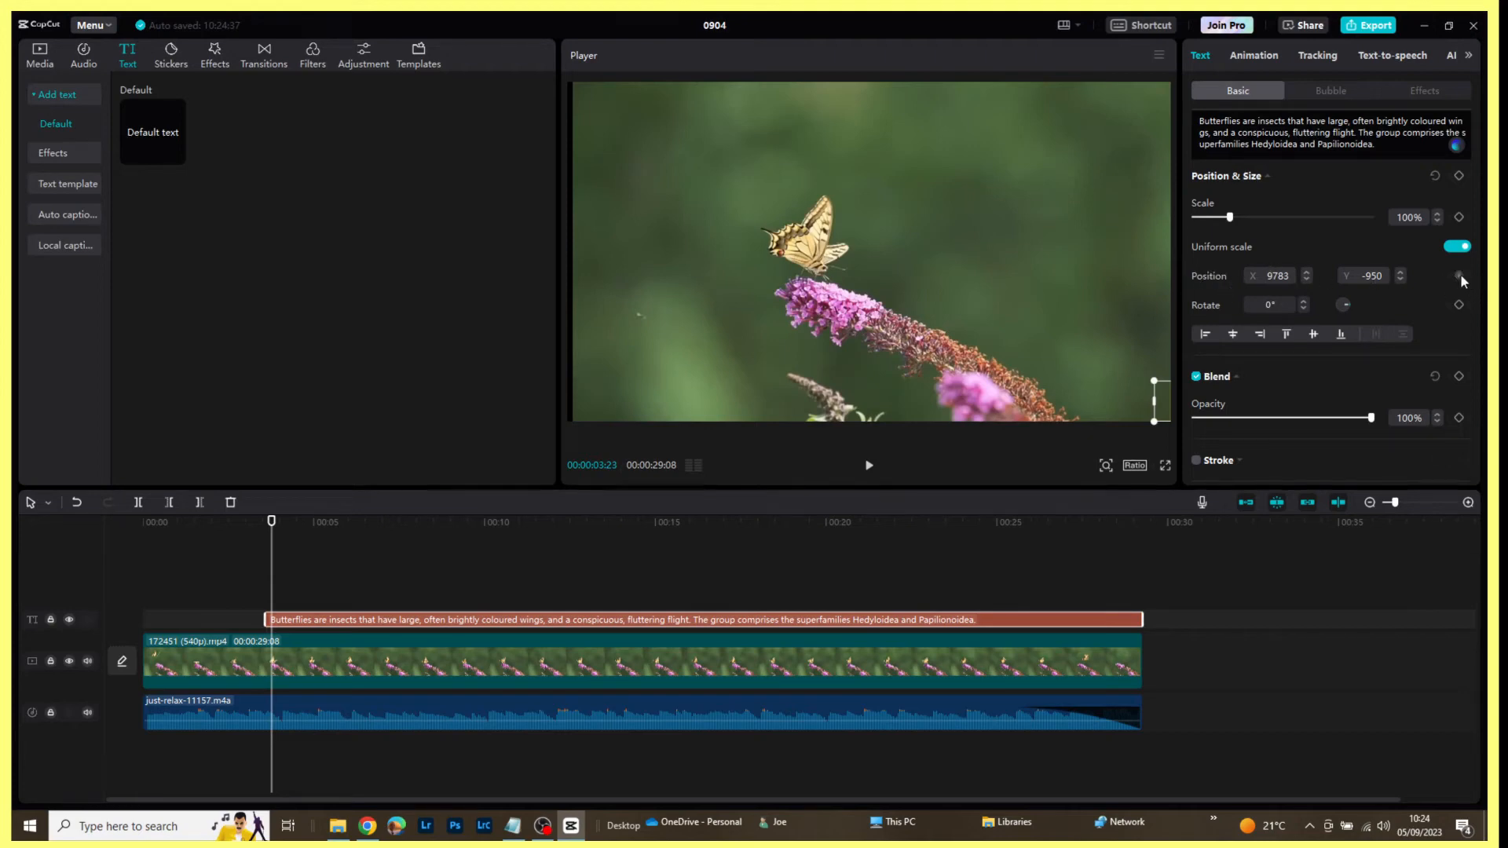
{"action": "mouse_move", "coordinate": [1458, 277]}
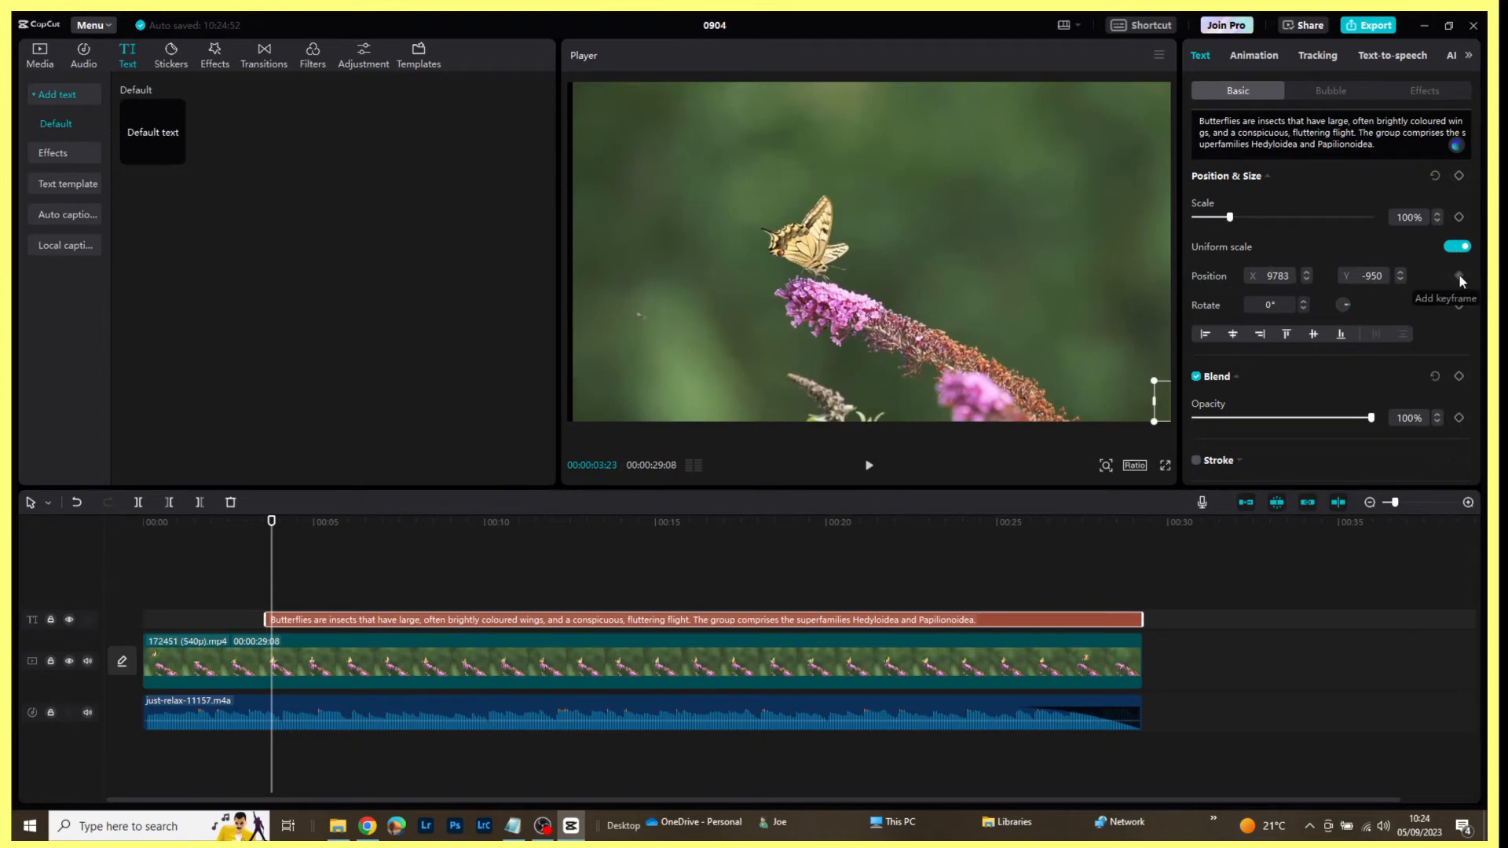
- Add position keyframes at the caption's start and near 0:27 at the video's end
{"action": "left_click", "coordinate": [1457, 275]}
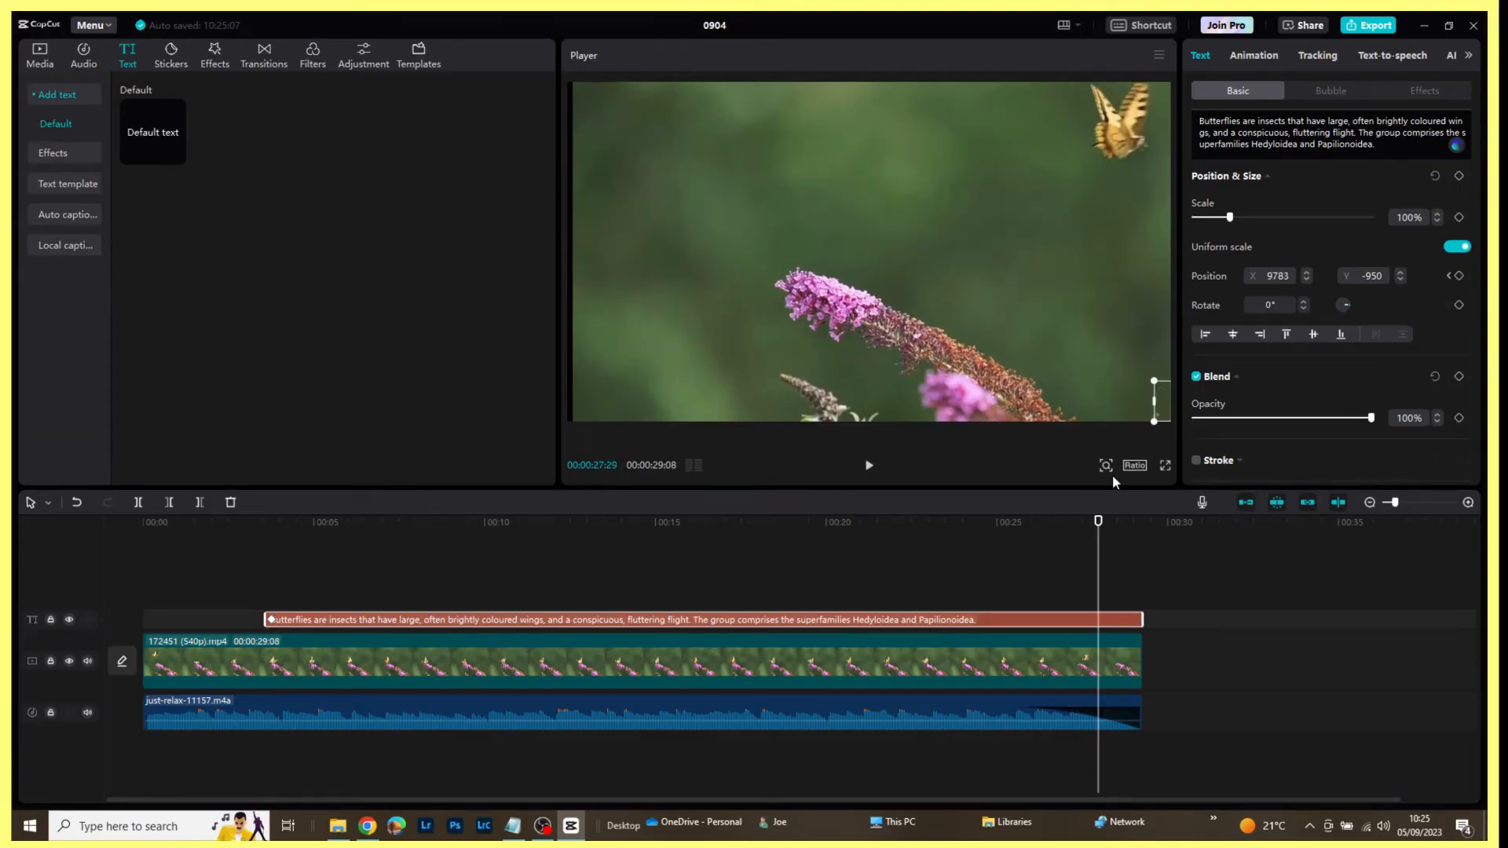
{"action": "mouse_move", "coordinate": [1214, 284]}
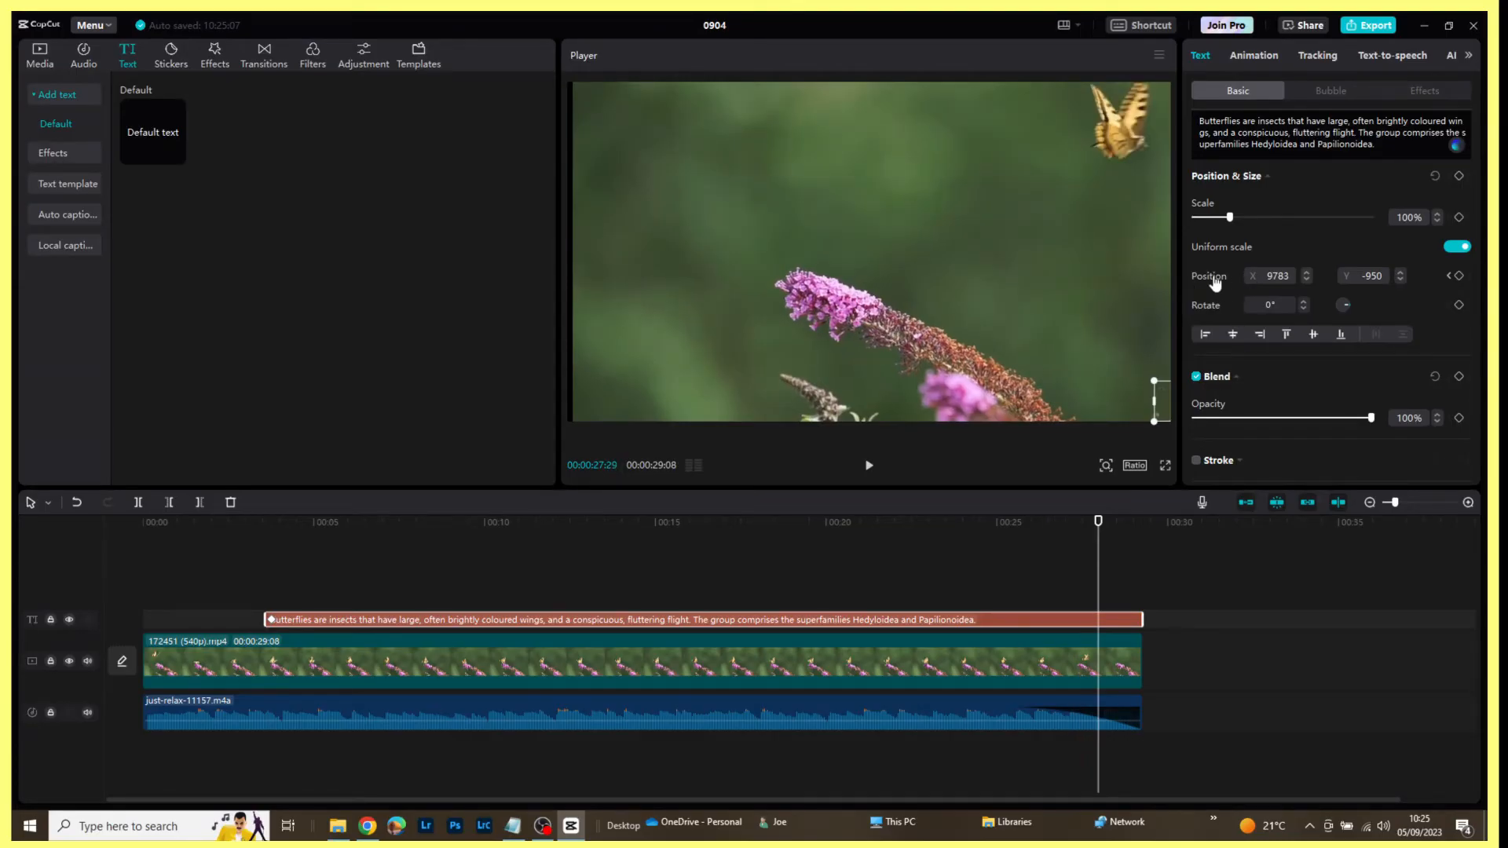
{"action": "mouse_move", "coordinate": [1457, 276]}
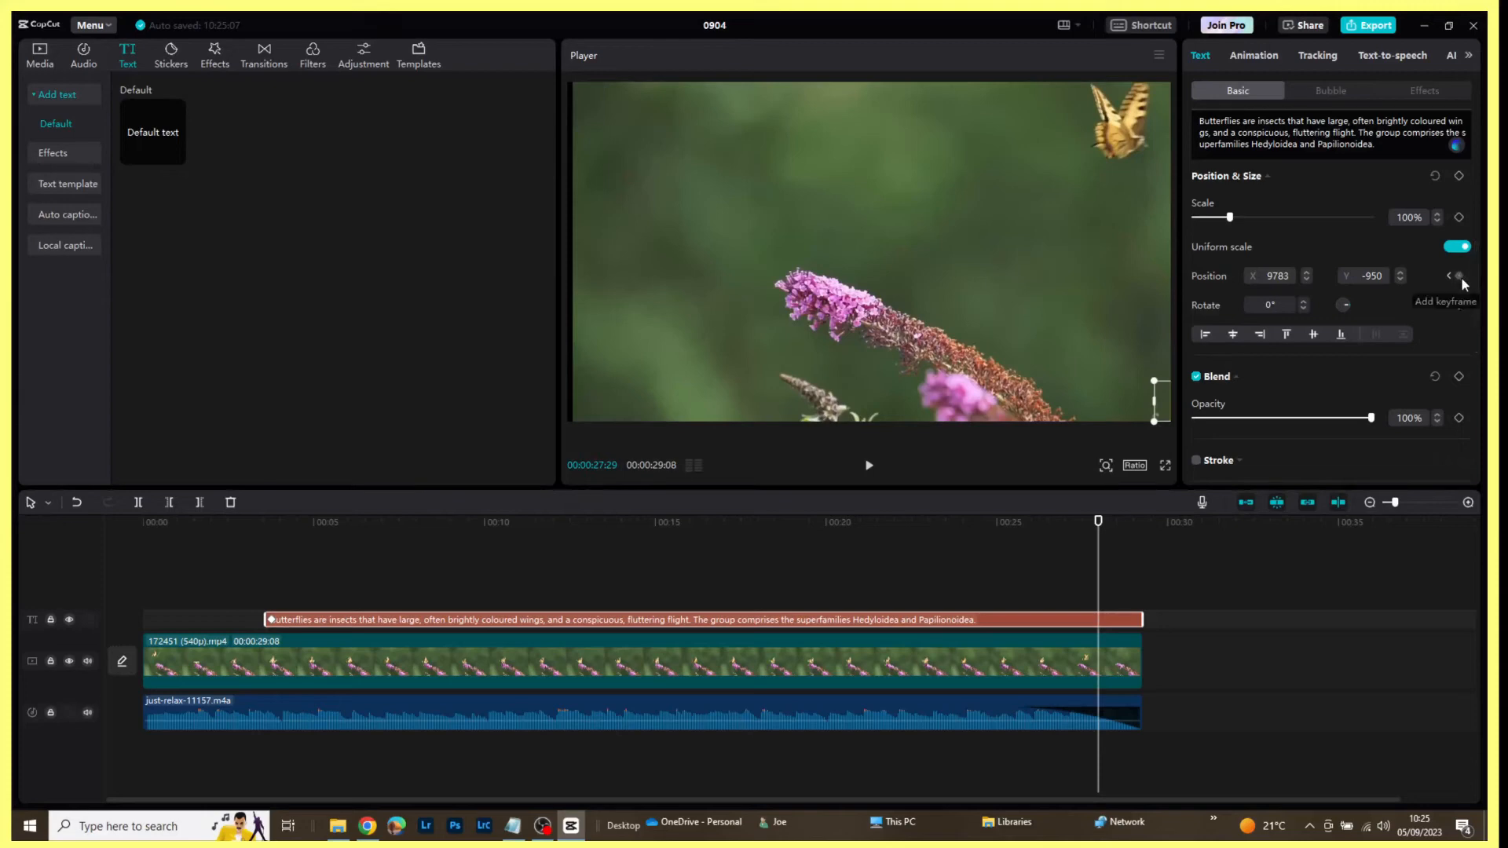
{"action": "left_click", "coordinate": [1457, 277]}
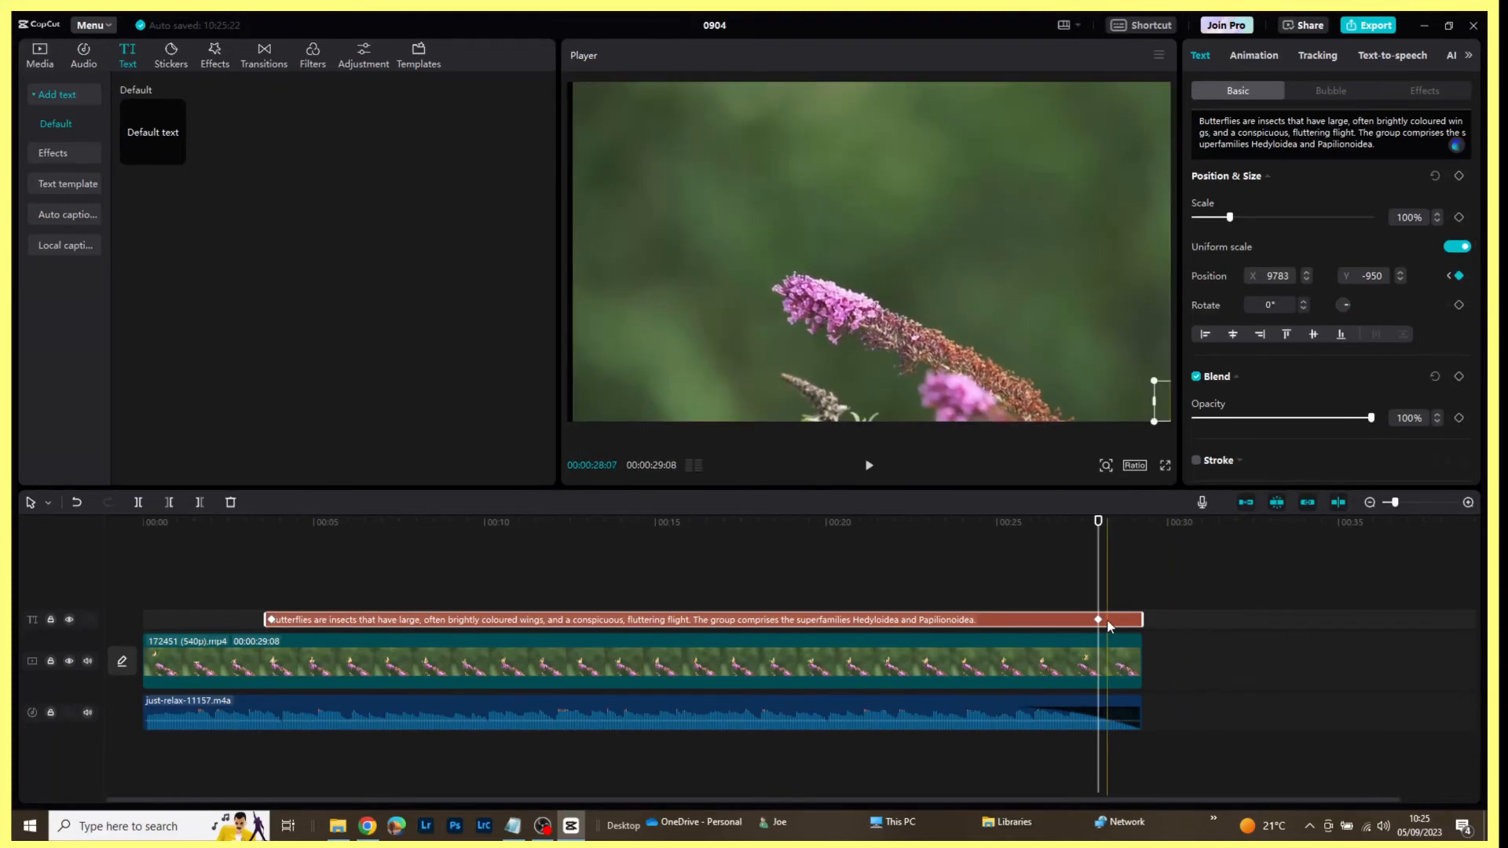
{"action": "left_click", "coordinate": [217, 521]}
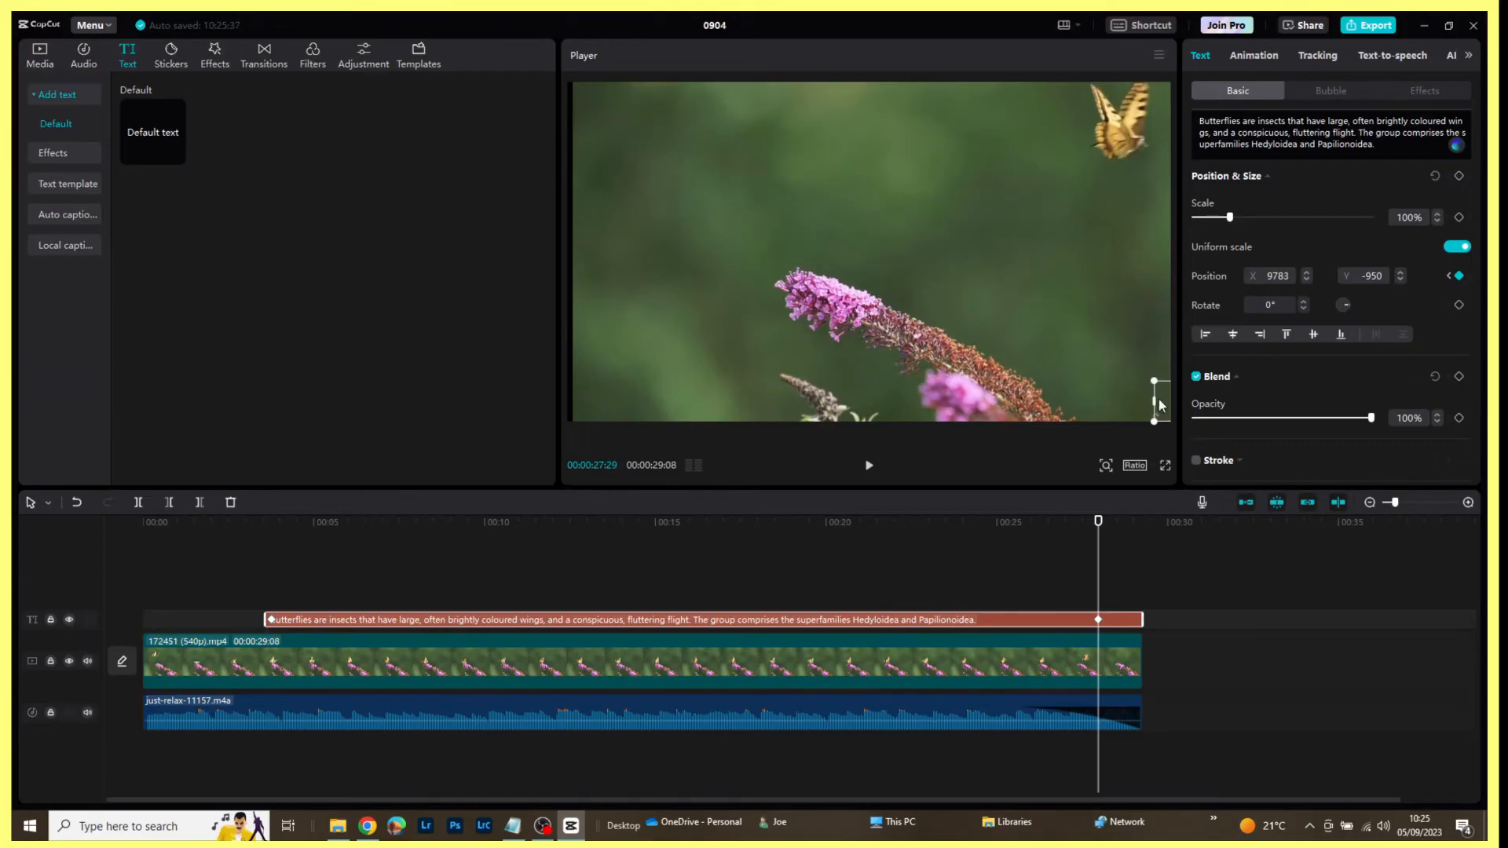
{"action": "mouse_move", "coordinate": [1162, 404]}
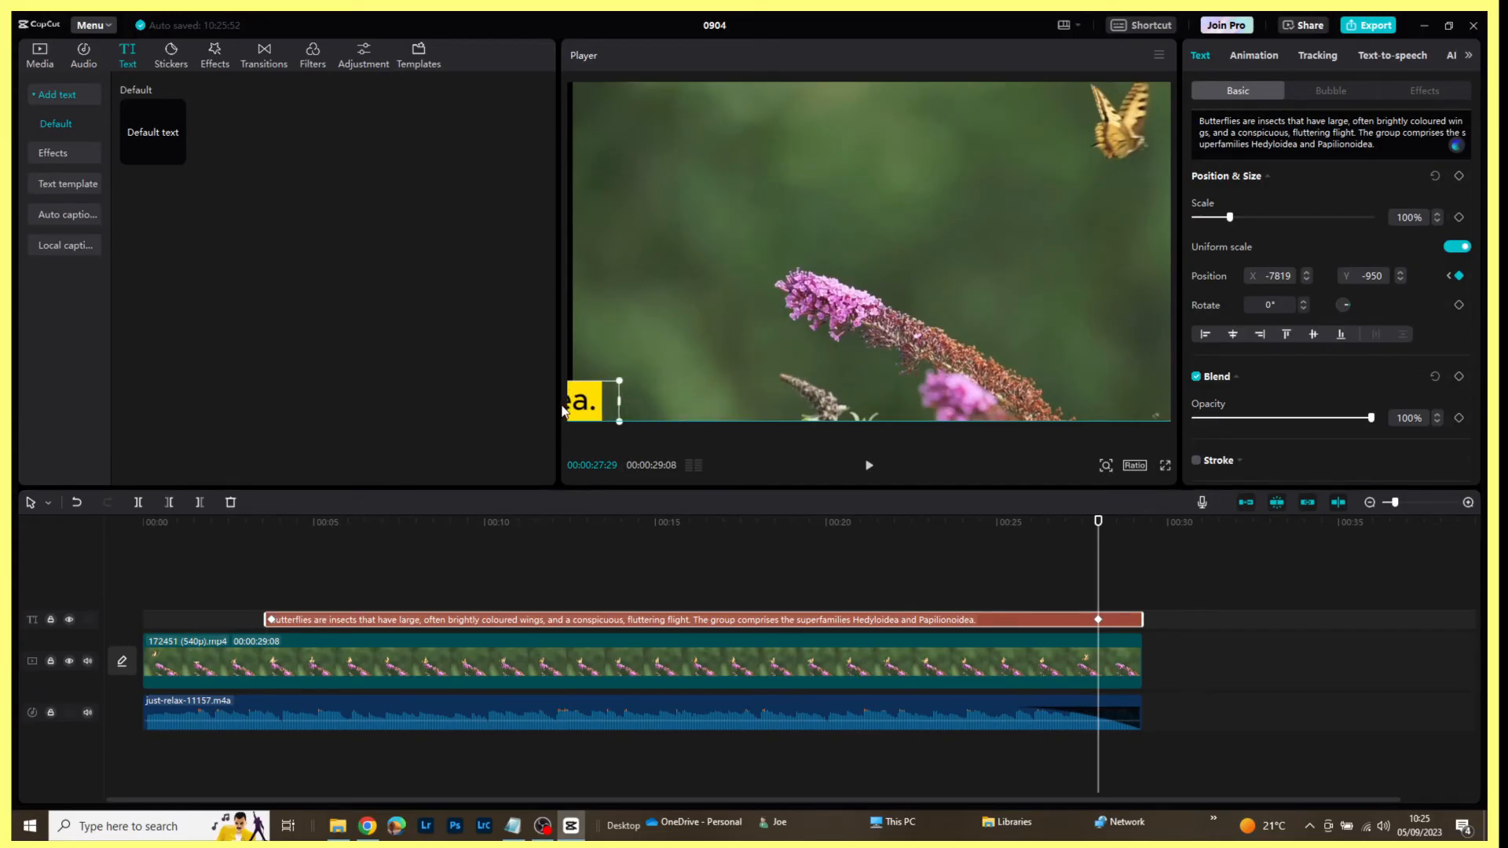
- At the ending keyframe, slide the caption toward the left edge of the frame
{"action": "left_click_drag", "start_coordinate": [581, 399], "coordinate": [586, 402]}
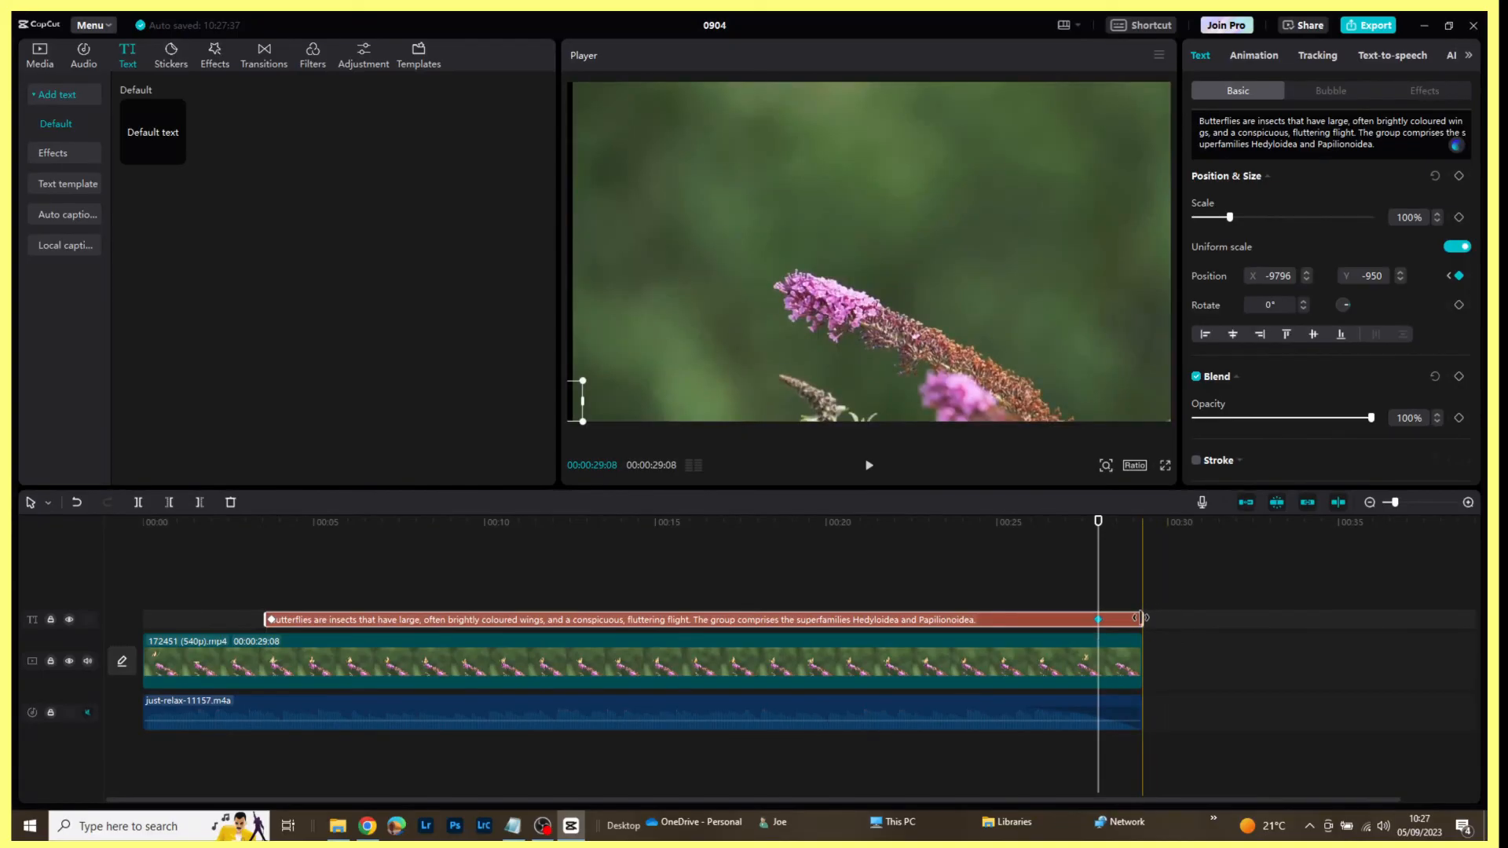
- Lengthen the caption clip past the footage's end to about 0:31, trimming it back slightly
{"action": "left_click_drag", "start_coordinate": [1142, 619], "coordinate": [1331, 625]}
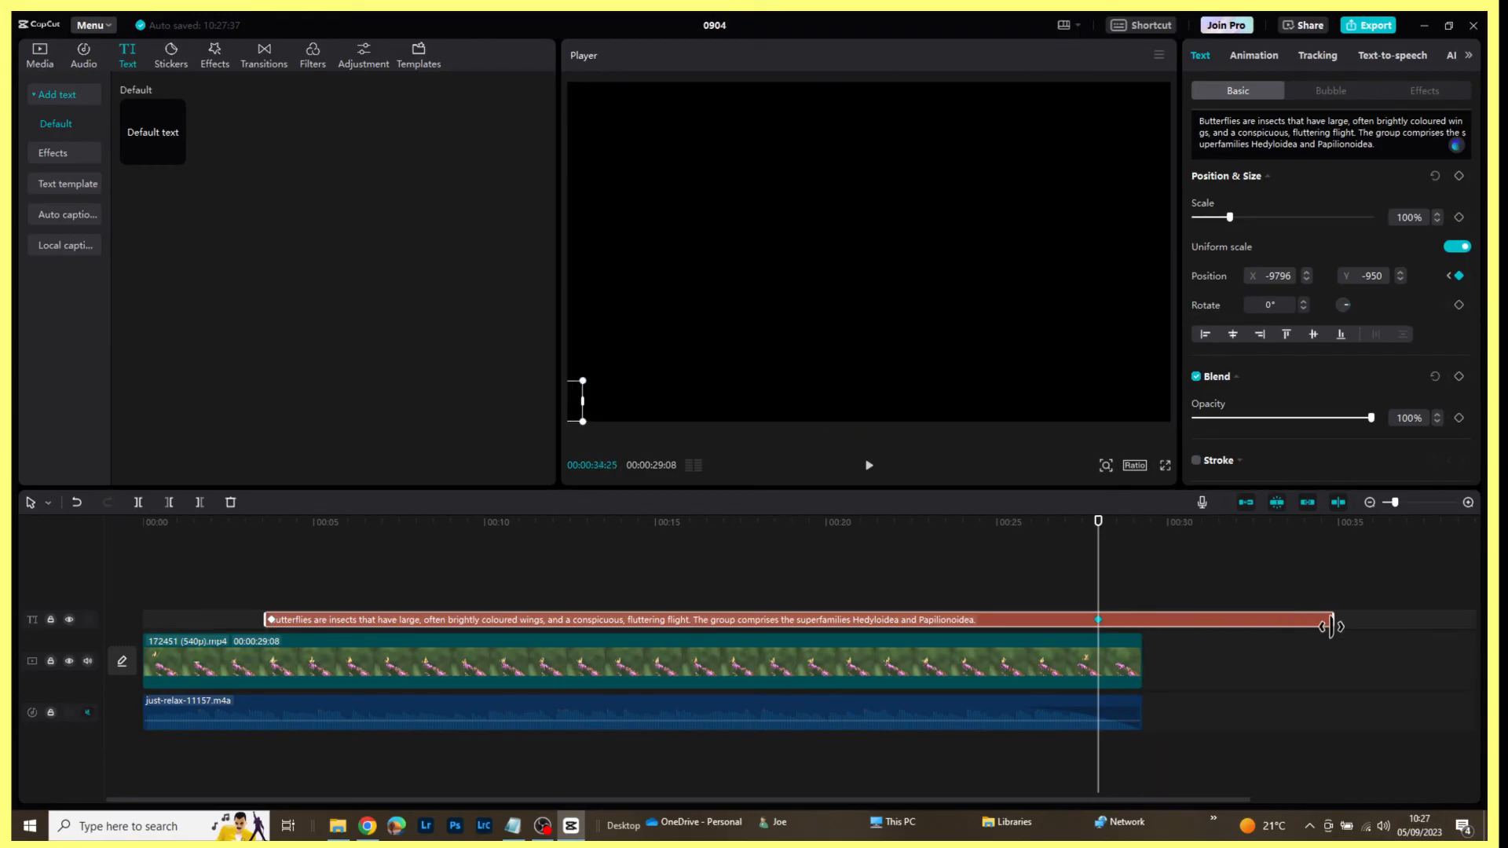
{"action": "left_click_drag", "start_coordinate": [1332, 626], "coordinate": [1209, 627]}
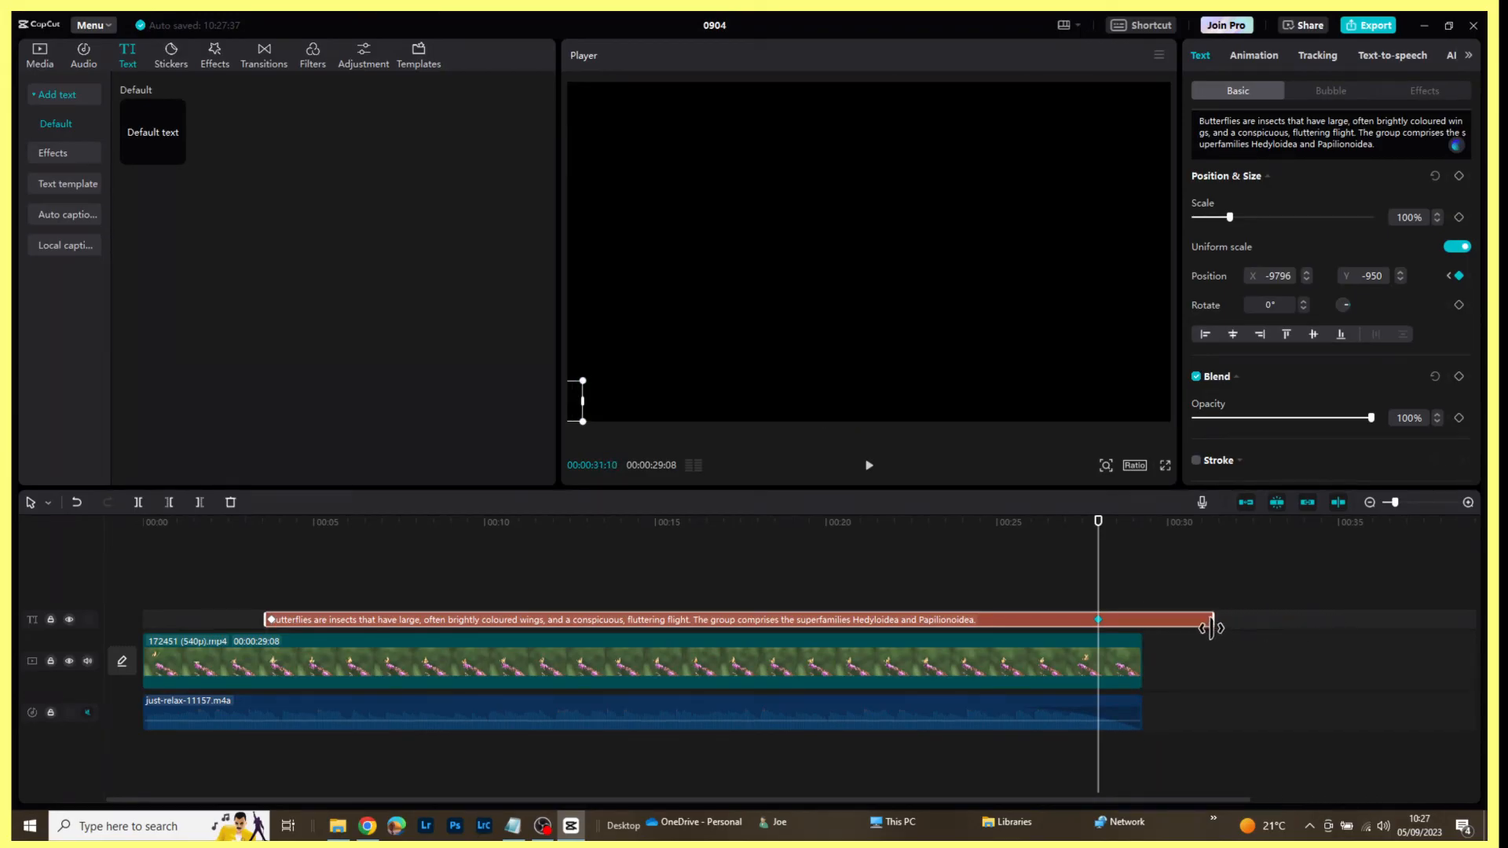